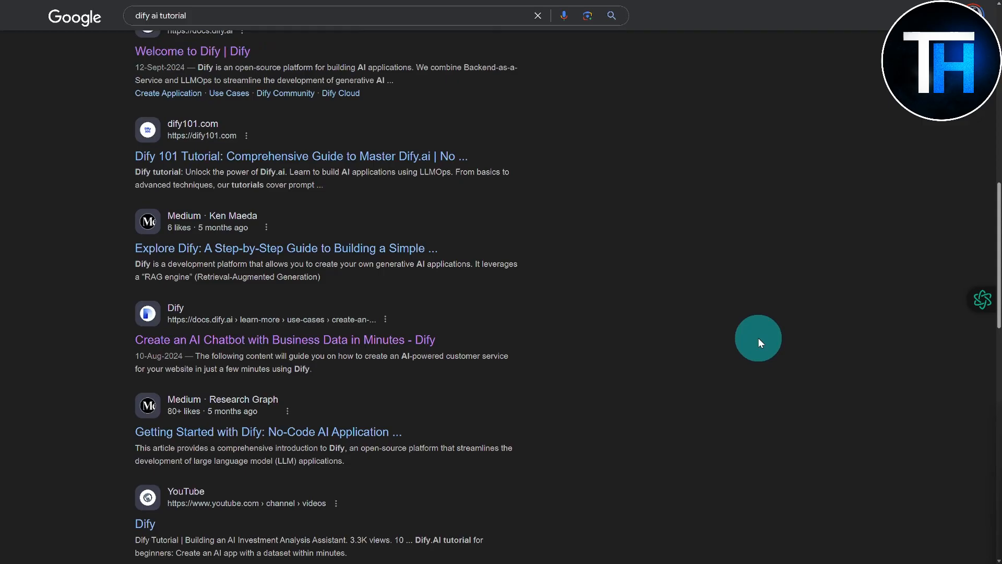
Step: Scroll the Google results for 'dify ai' toward the official Dify.AI site link
{"action": "scroll", "scroll_direction": "down", "scroll_amount": 3}
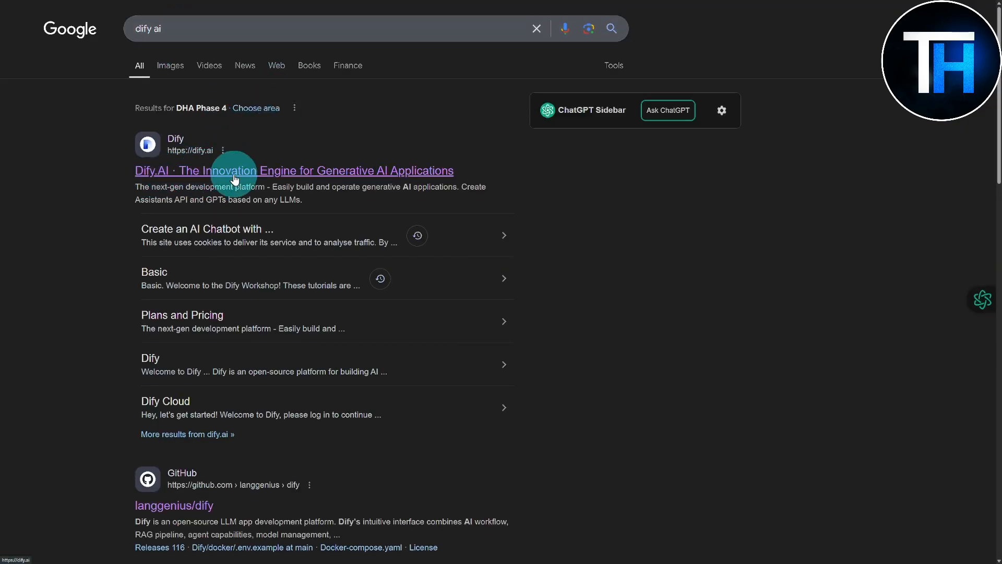
{"action": "scroll", "scroll_direction": "down", "scroll_amount": 3}
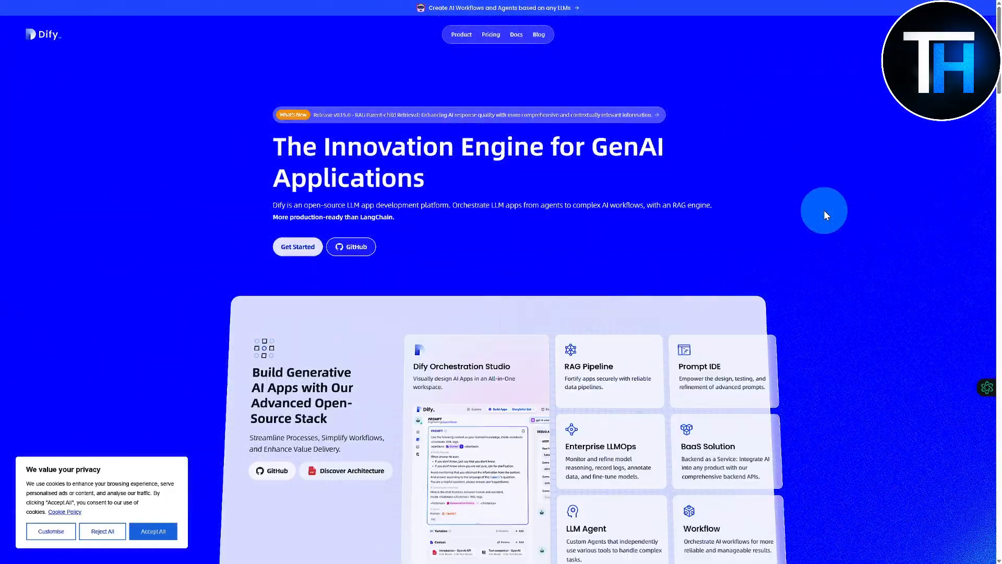
{"action": "scroll", "scroll_direction": "down", "scroll_amount": 3}
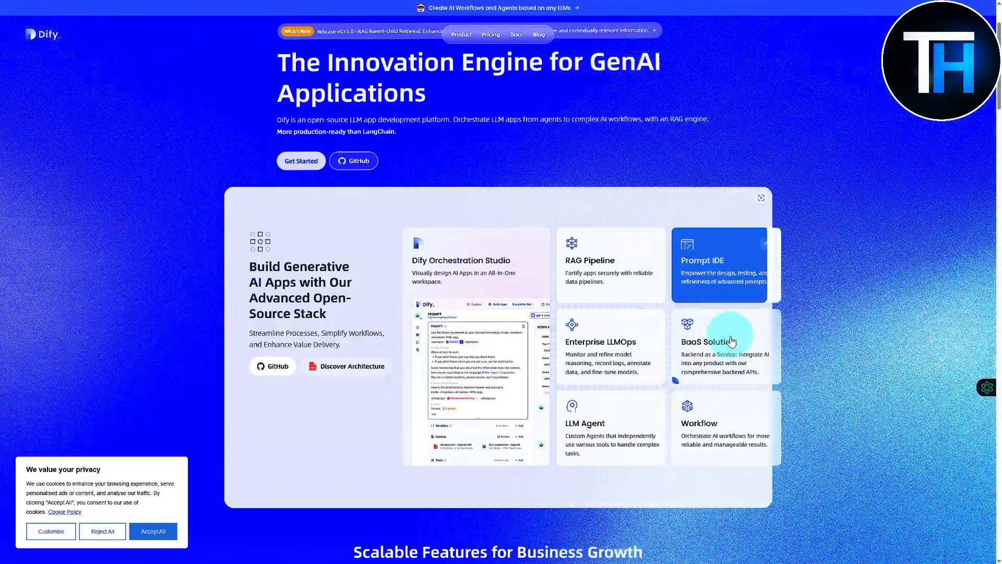
{"action": "mouse_move", "coordinate": [592, 280]}
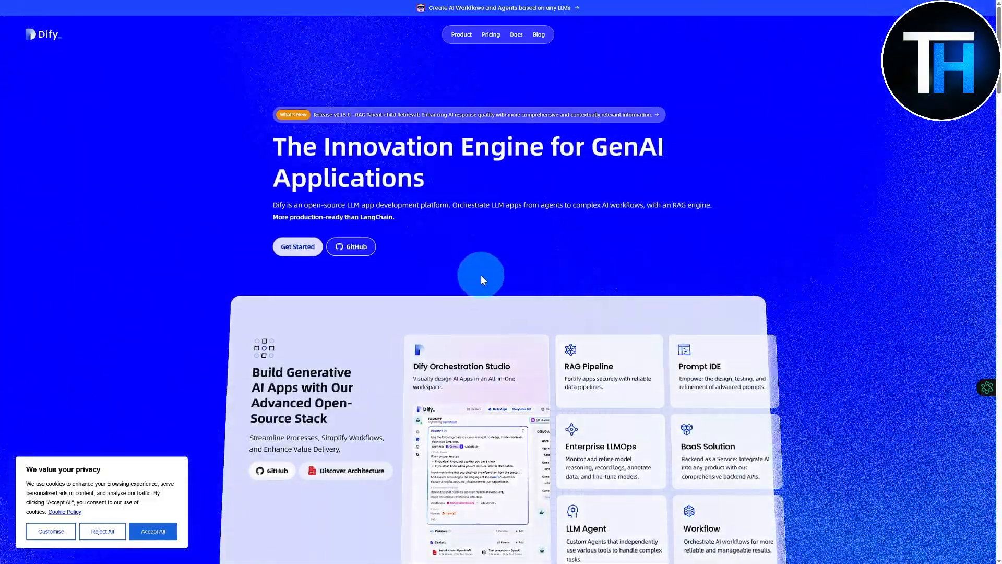
{"action": "mouse_move", "coordinate": [414, 215]}
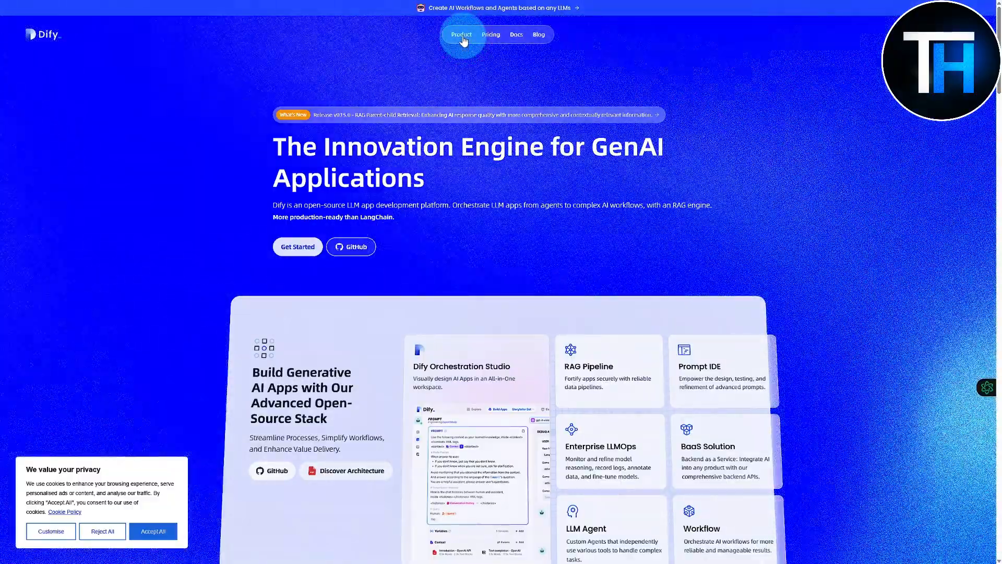
{"action": "scroll", "scroll_direction": "down", "scroll_amount": 3}
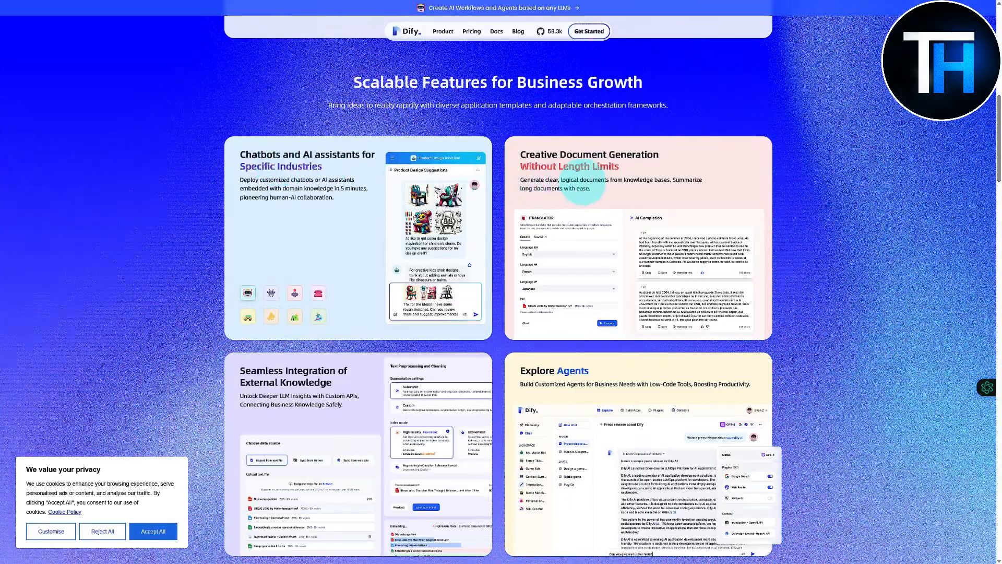
{"action": "scroll", "scroll_direction": "down", "scroll_amount": 3}
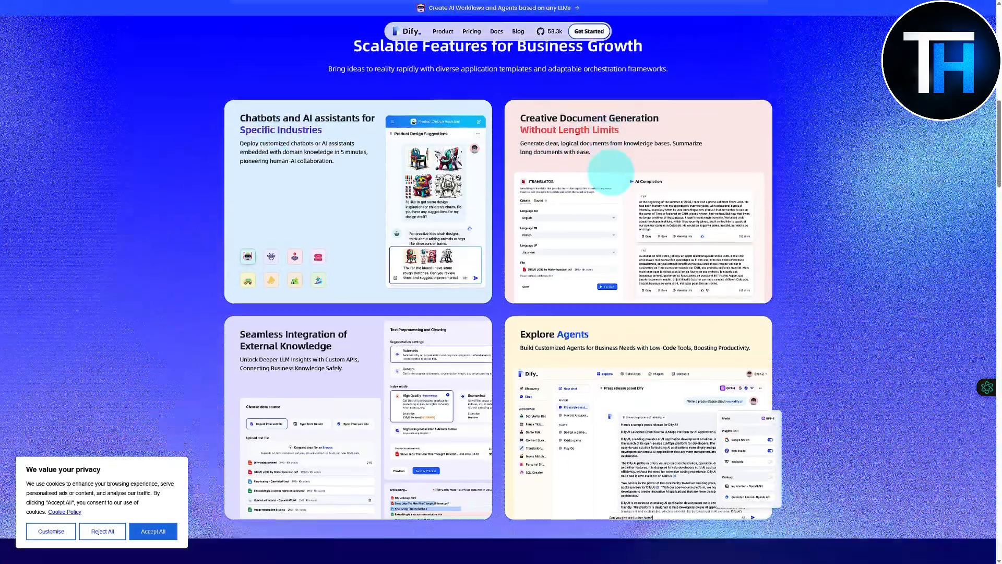
{"action": "scroll", "scroll_direction": "down", "scroll_amount": 3}
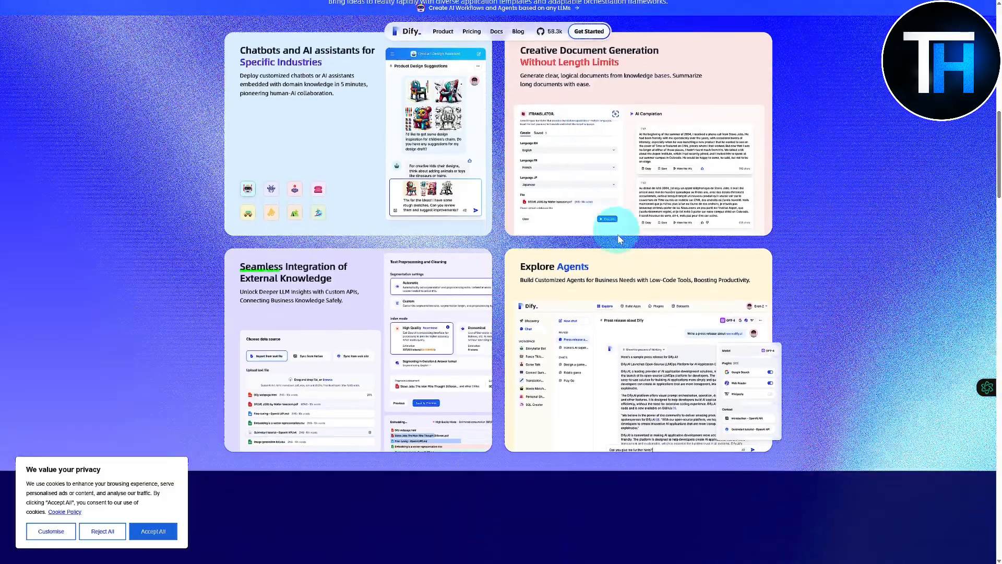
{"action": "scroll", "scroll_direction": "down", "scroll_amount": 3}
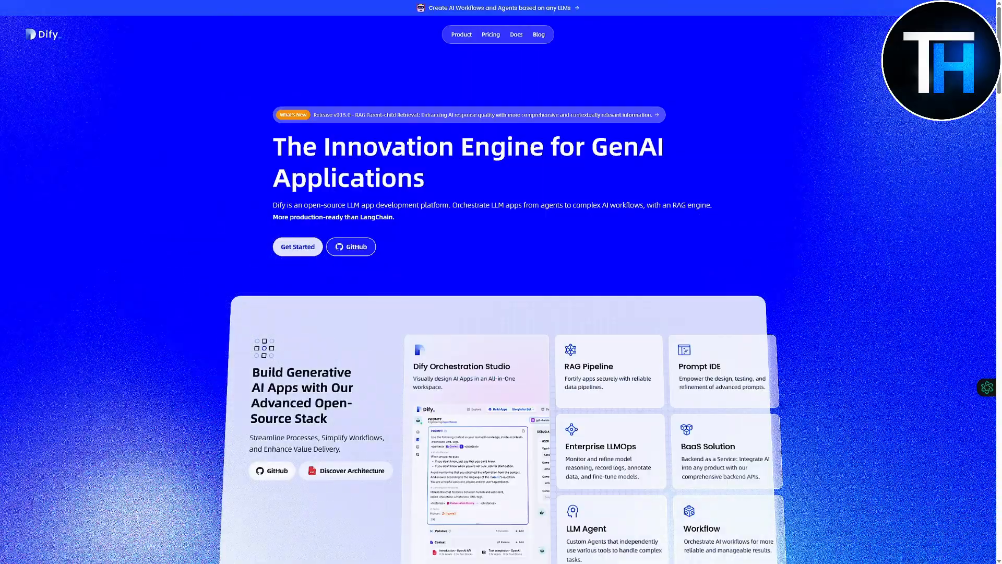
Step: Sign in to Dify via Get Started and Continue with Google, confirming the chosen account
{"action": "left_click", "coordinate": [298, 246]}
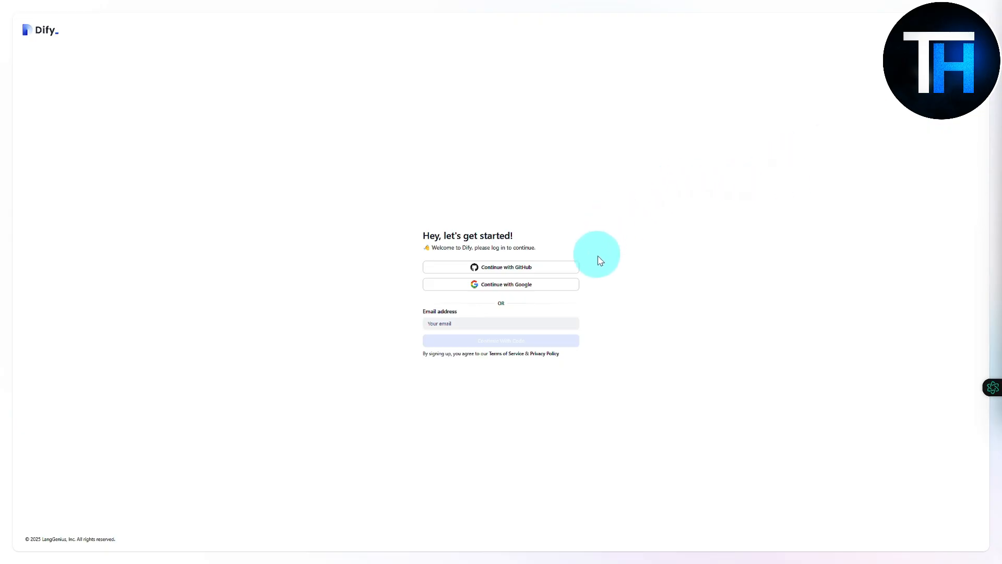
{"action": "mouse_move", "coordinate": [855, 131]}
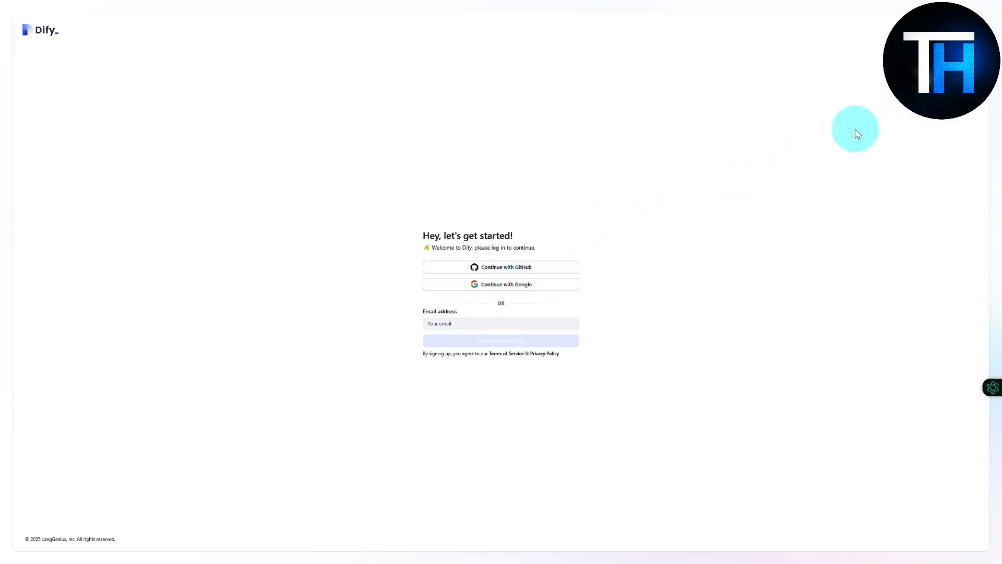
{"action": "left_click", "coordinate": [501, 284]}
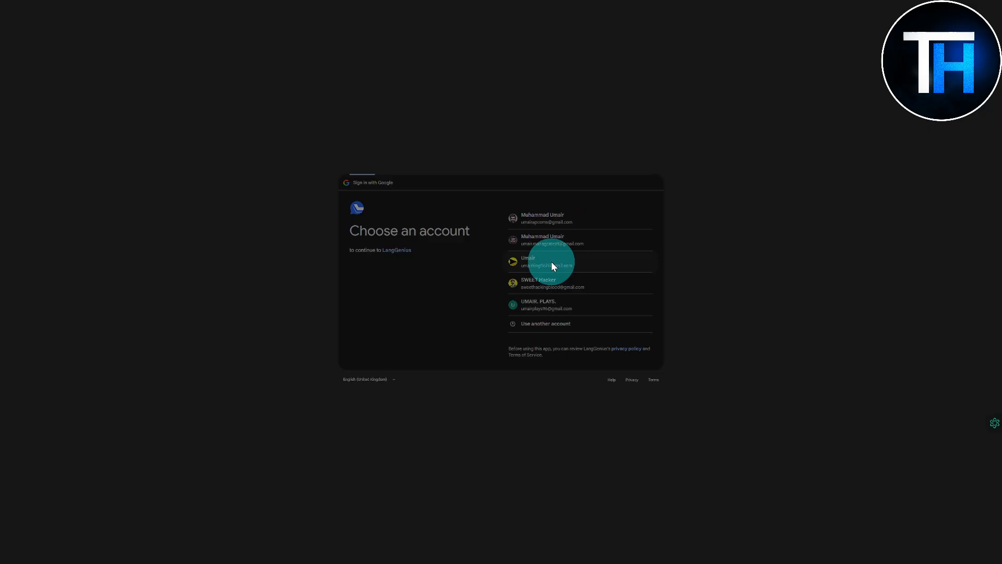
{"action": "left_click", "coordinate": [551, 261]}
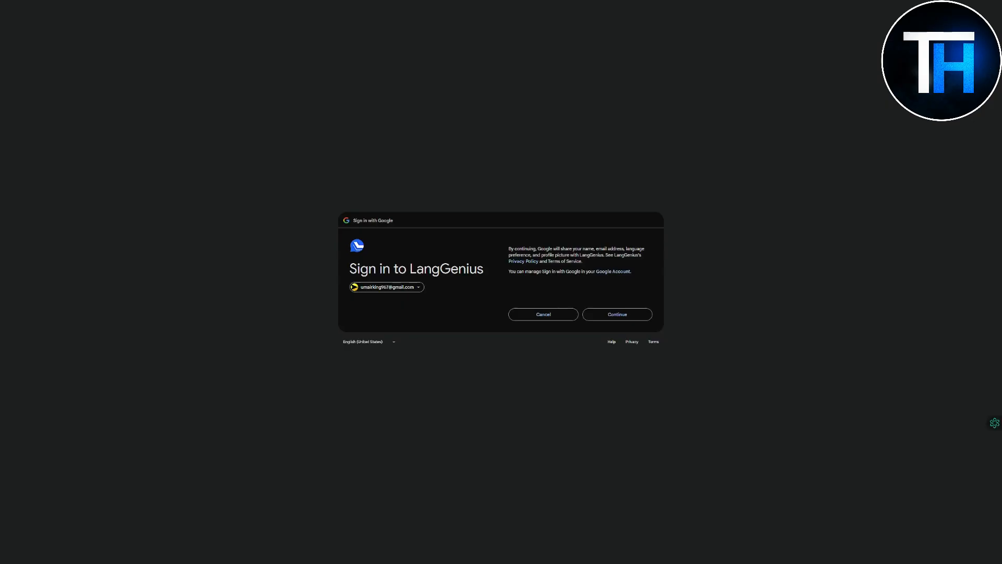
{"action": "left_click", "coordinate": [617, 314]}
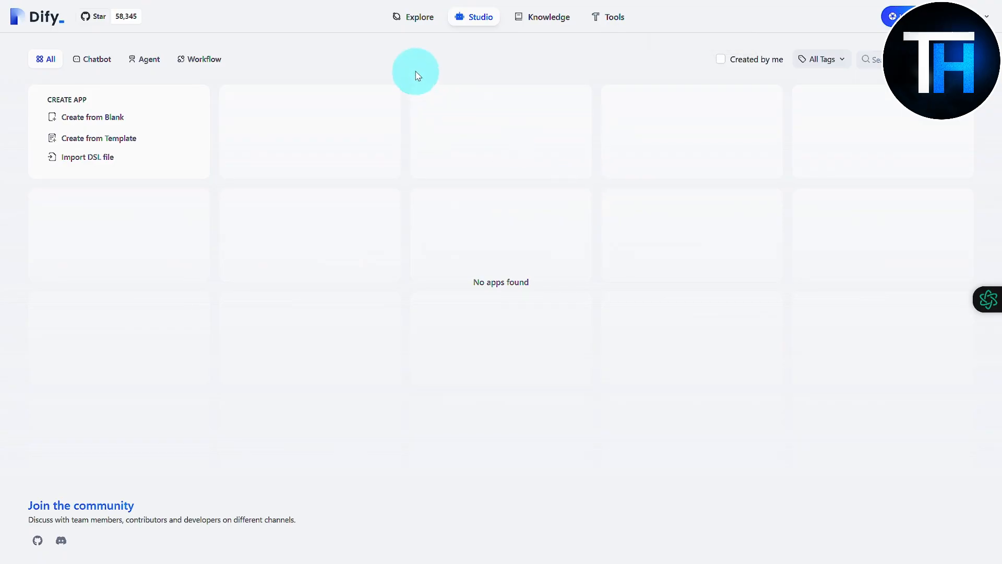
{"action": "mouse_move", "coordinate": [415, 24]}
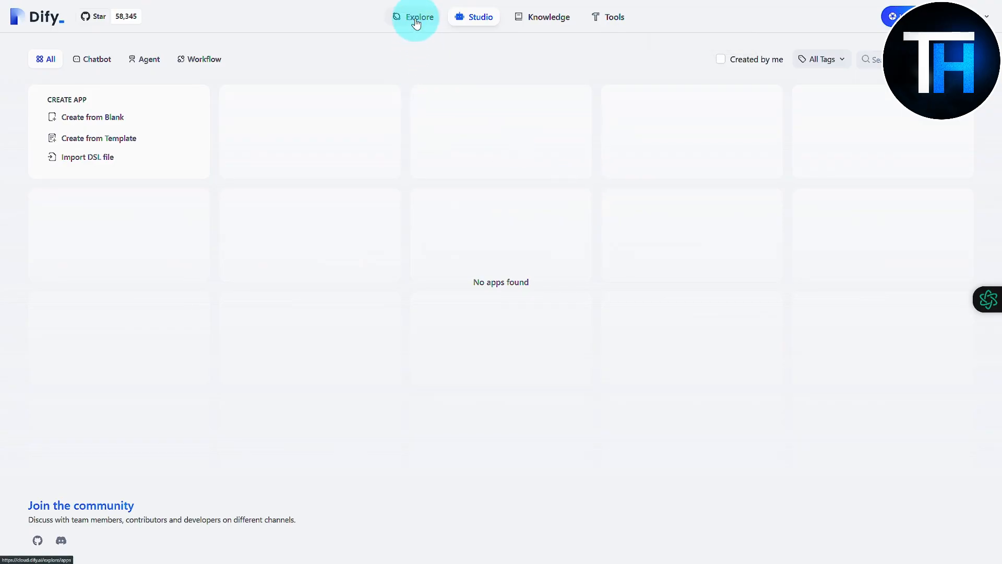
Step: Browse the Explore gallery of recommended templates such as File Translation and Book Translation
{"action": "left_click", "coordinate": [419, 17]}
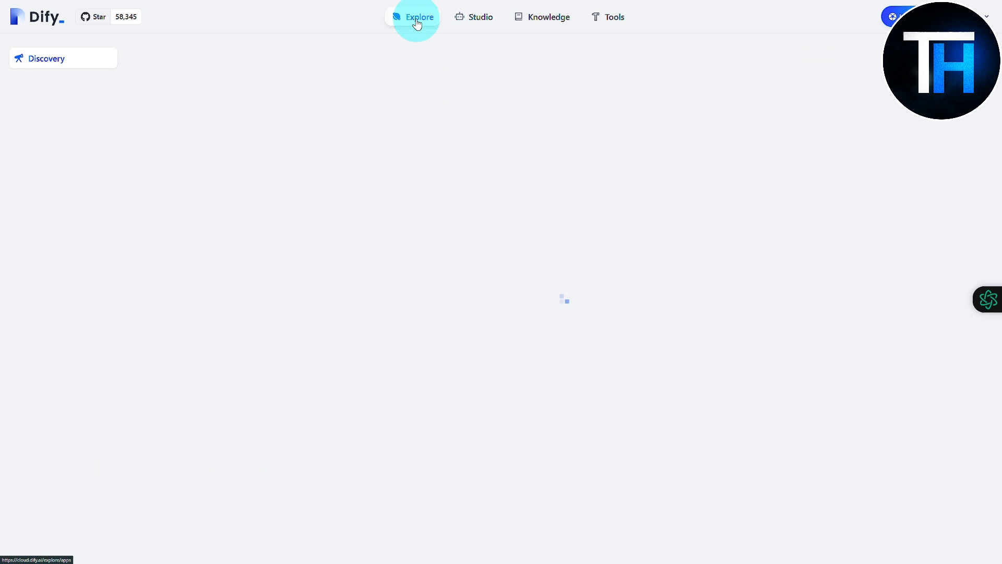
{"action": "left_click", "coordinate": [421, 16]}
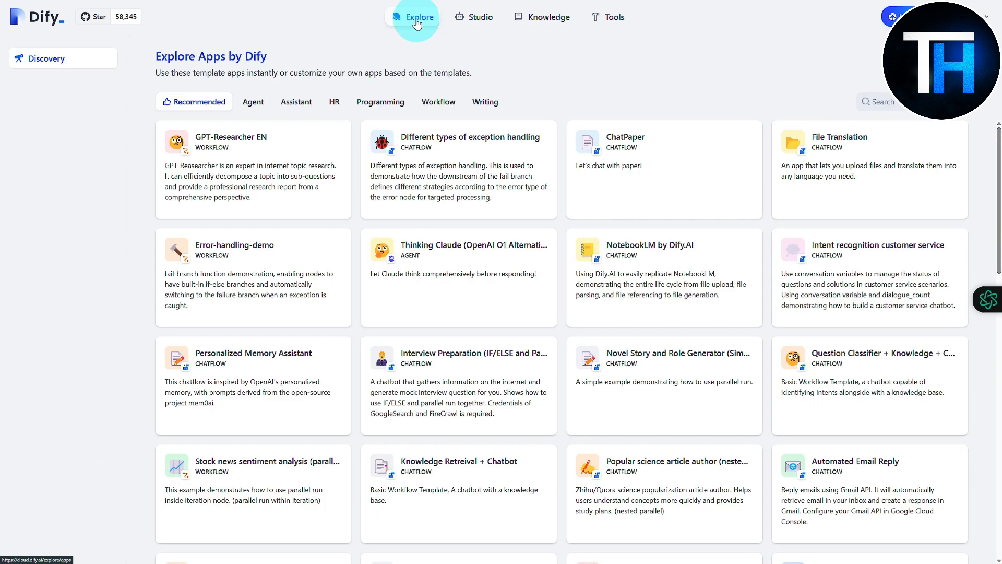
{"action": "mouse_move", "coordinate": [238, 92]}
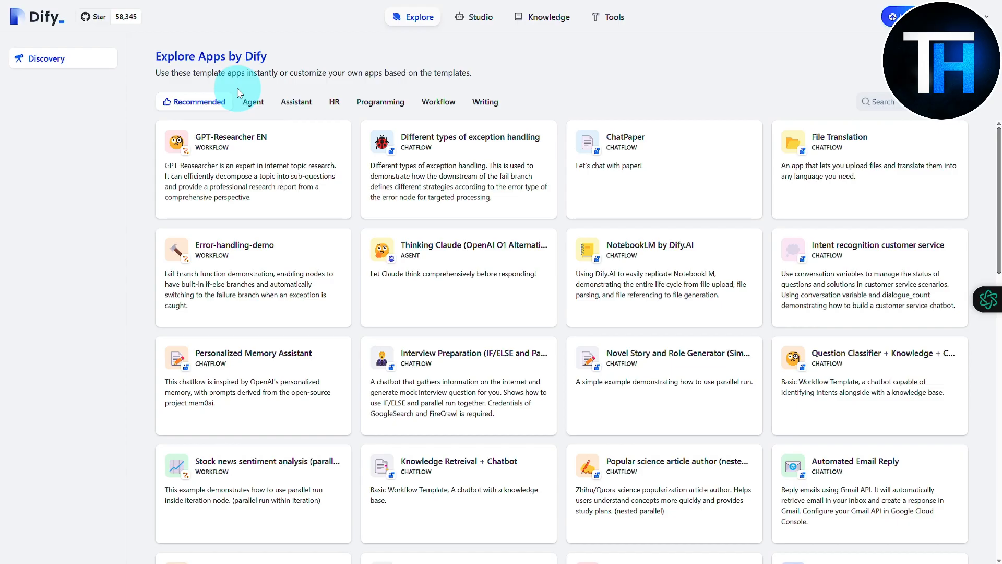
{"action": "mouse_move", "coordinate": [252, 168]}
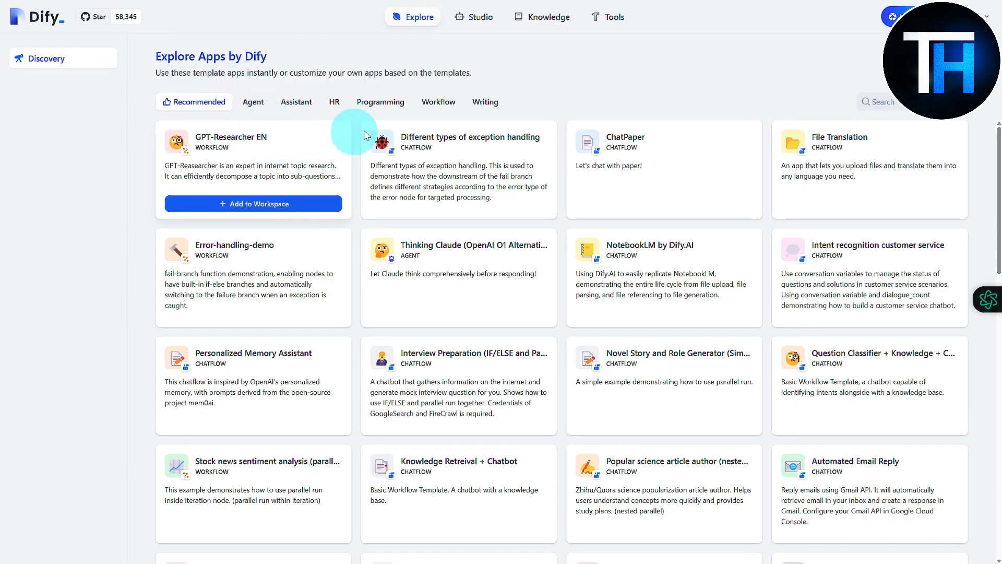
{"action": "mouse_move", "coordinate": [466, 155]}
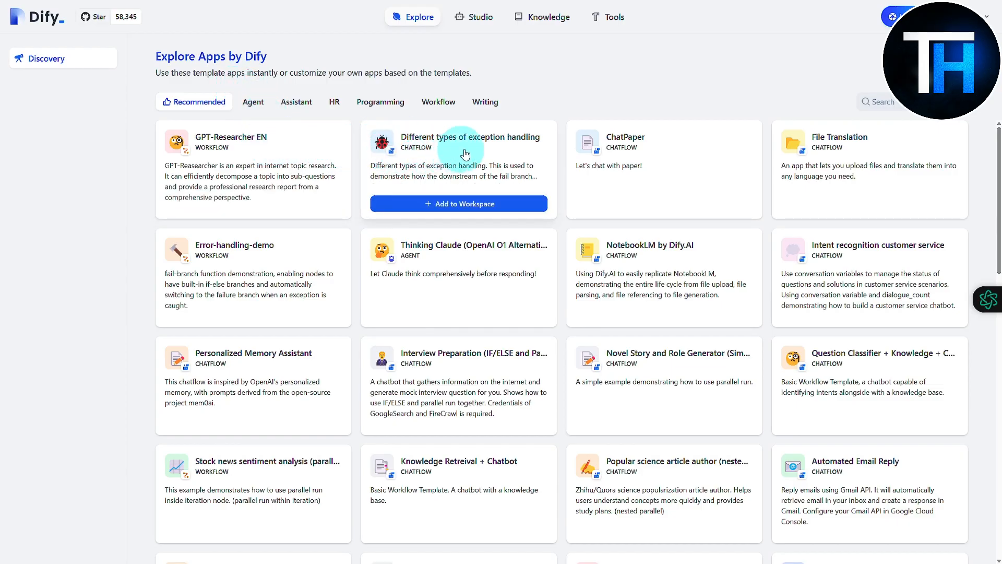
{"action": "mouse_move", "coordinate": [808, 150]}
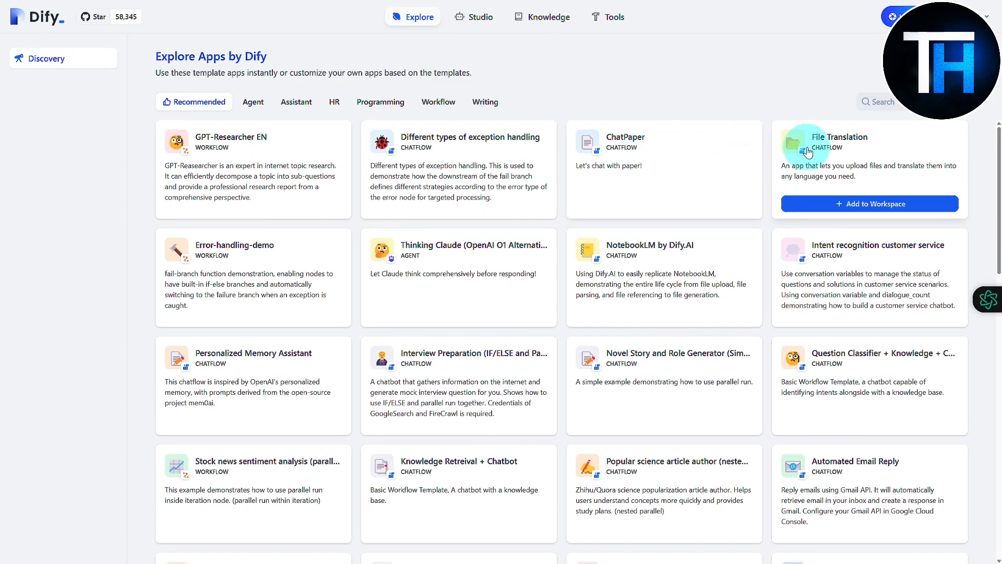
{"action": "scroll", "scroll_direction": "down", "scroll_amount": 3}
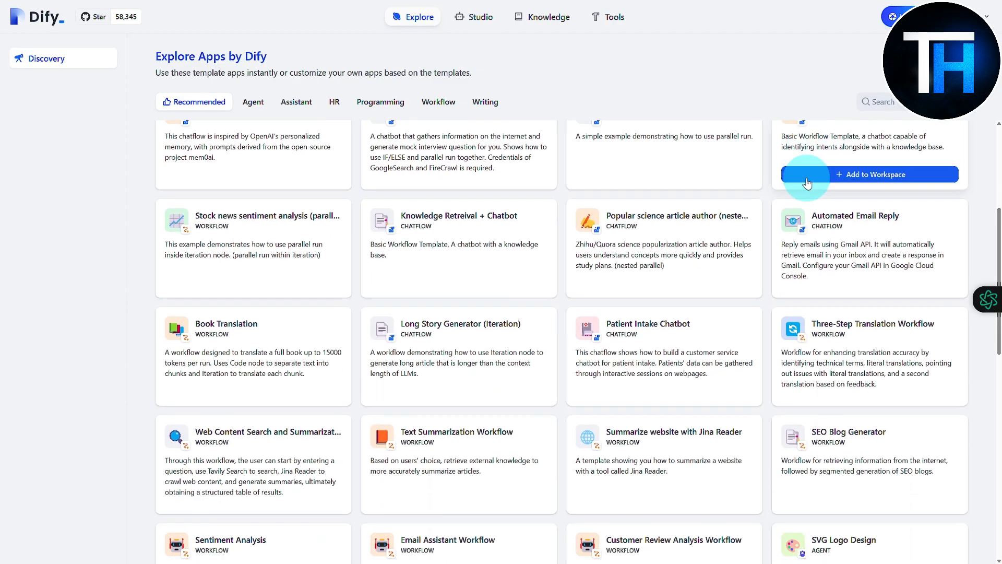
{"action": "scroll", "scroll_direction": "down", "scroll_amount": 3}
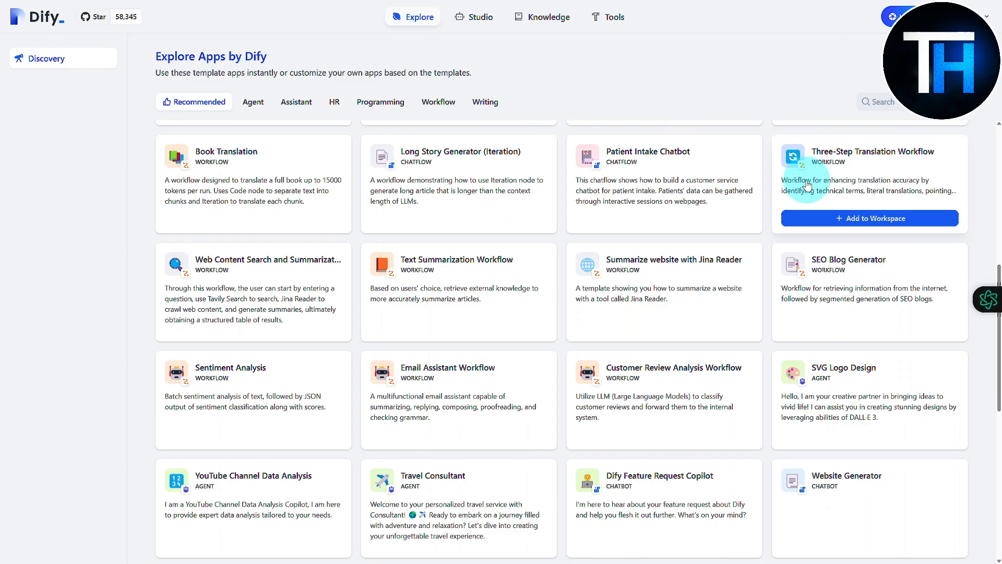
{"action": "scroll", "scroll_direction": "down", "scroll_amount": 3}
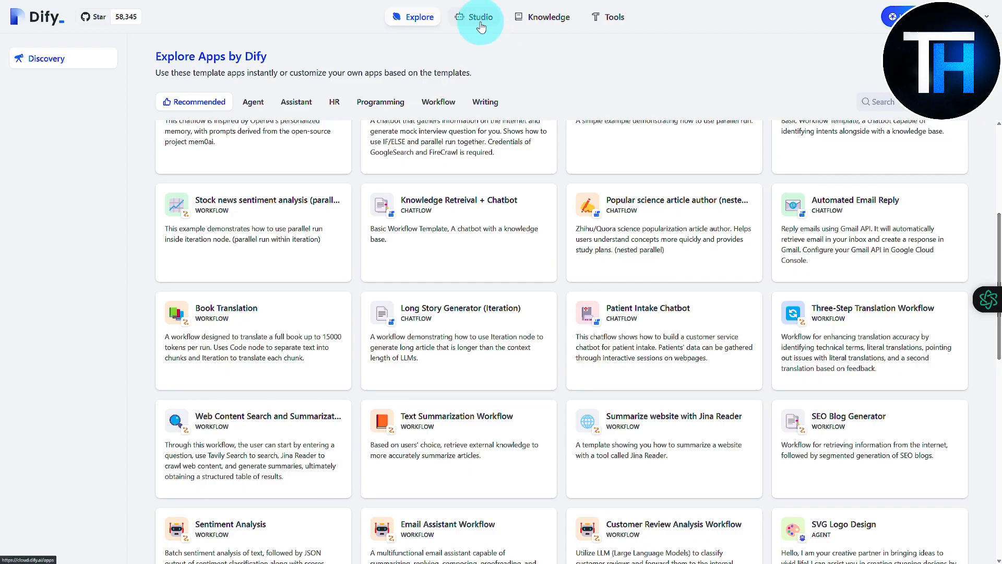
Step: Return to Studio and bring up the Create from Template gallery
{"action": "left_click", "coordinate": [478, 16]}
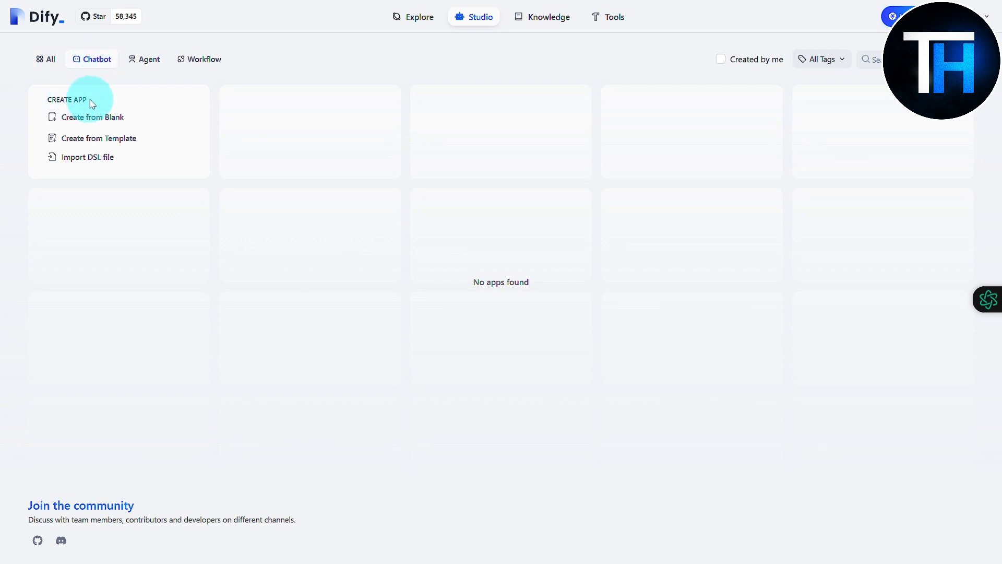
{"action": "mouse_move", "coordinate": [71, 126]}
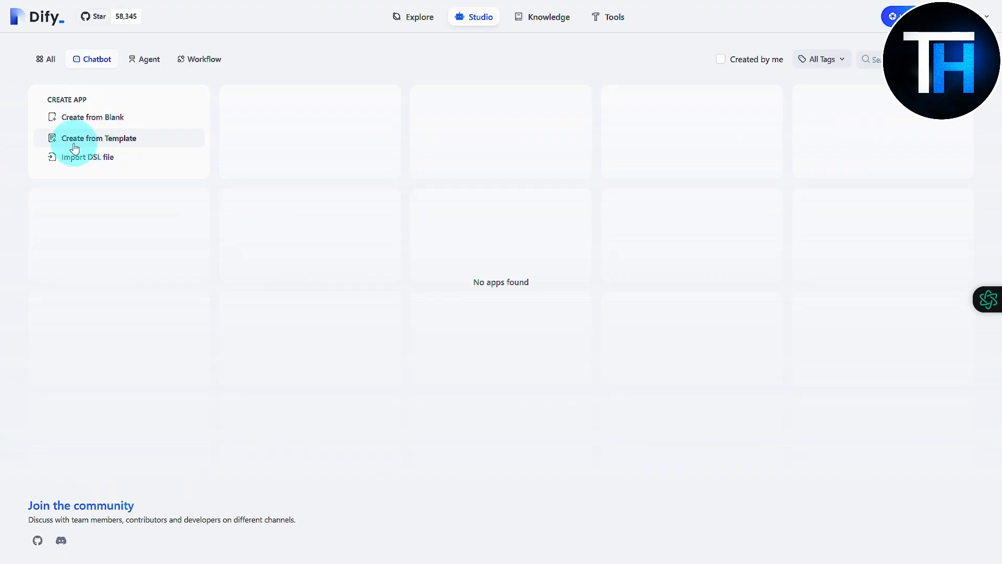
{"action": "mouse_move", "coordinate": [83, 161]}
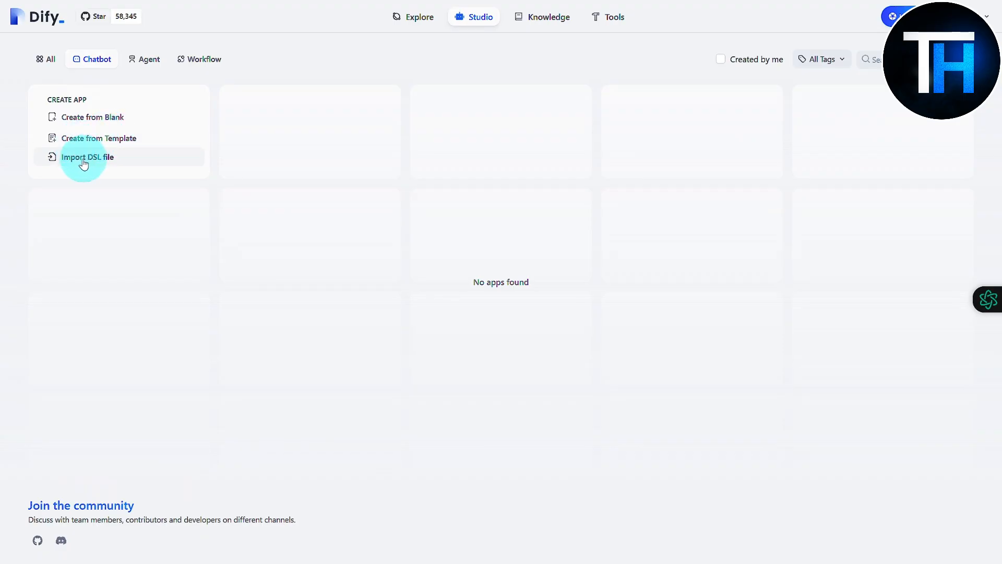
{"action": "mouse_move", "coordinate": [92, 166]}
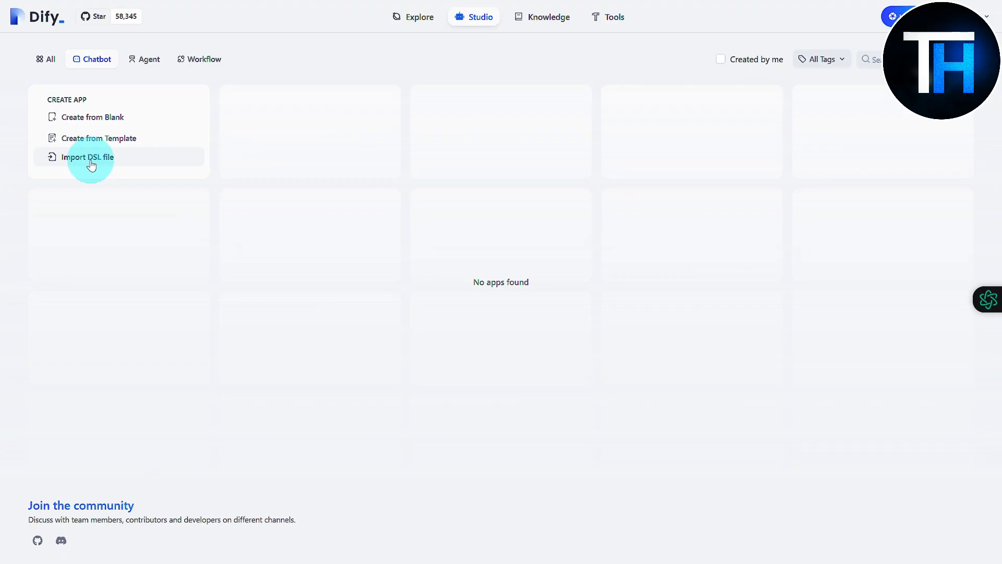
{"action": "left_click", "coordinate": [99, 138]}
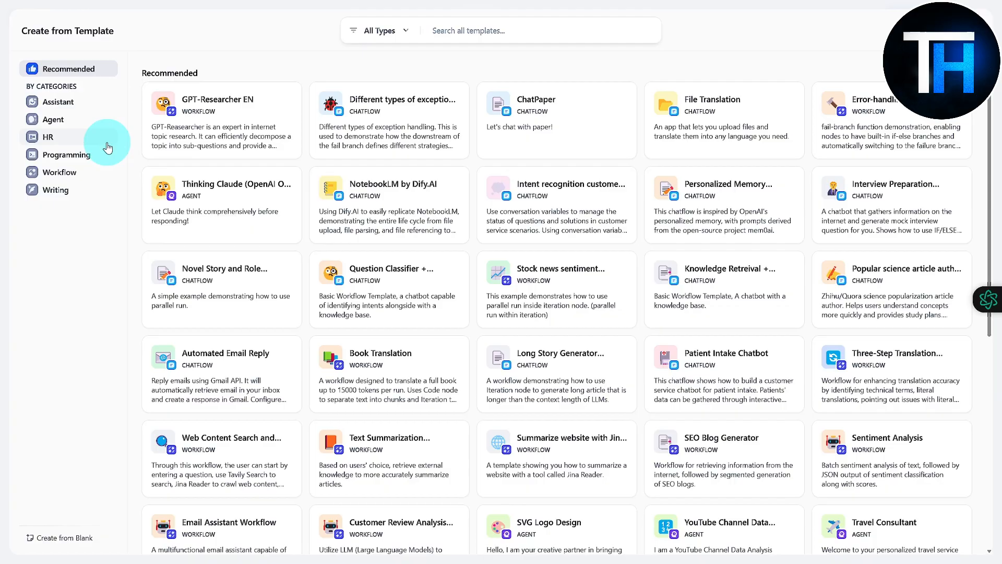
{"action": "mouse_move", "coordinate": [924, 165]}
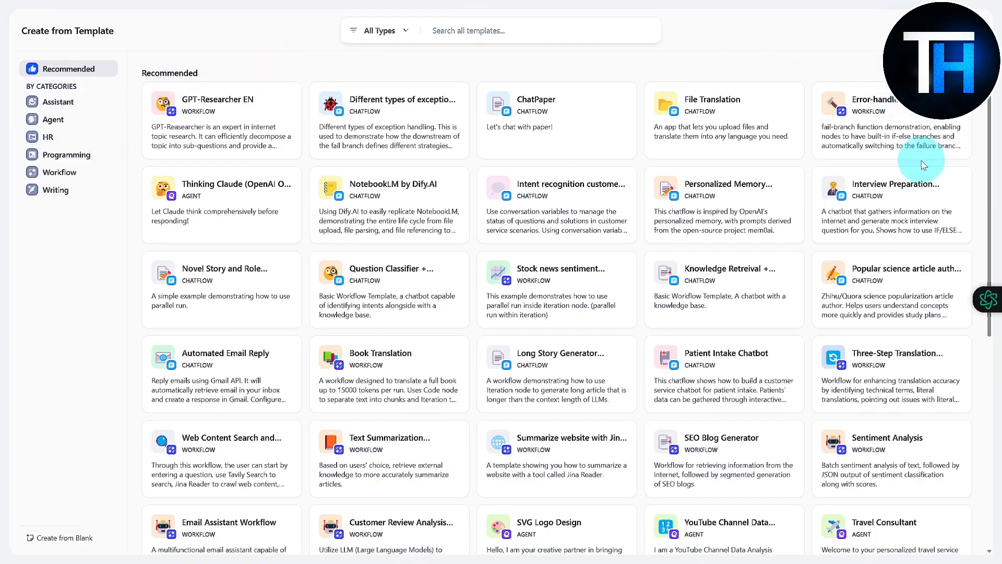
Step: Locate the File Translation chatflow template and choose Use this template
{"action": "scroll", "scroll_direction": "down", "scroll_amount": 3}
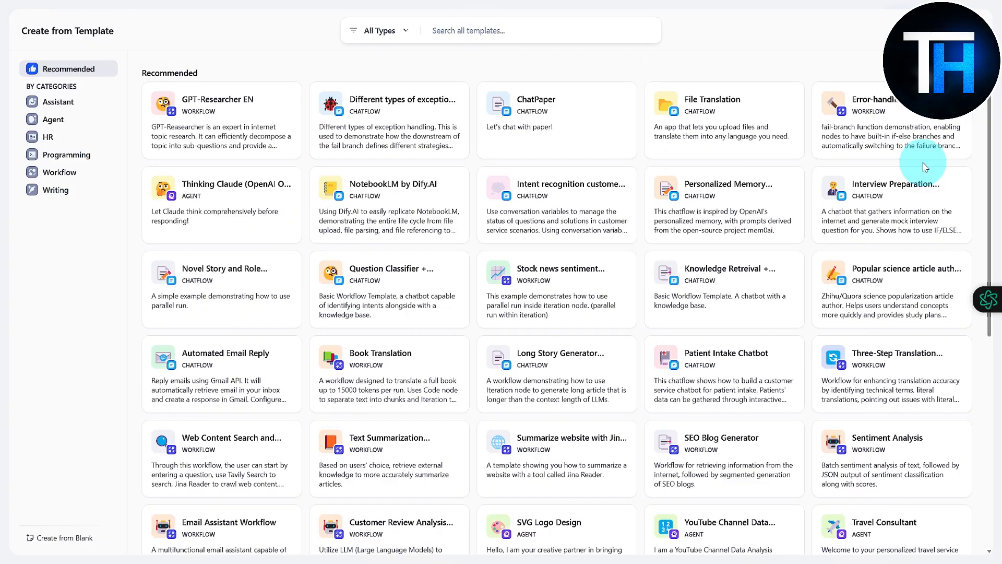
{"action": "mouse_move", "coordinate": [746, 170]}
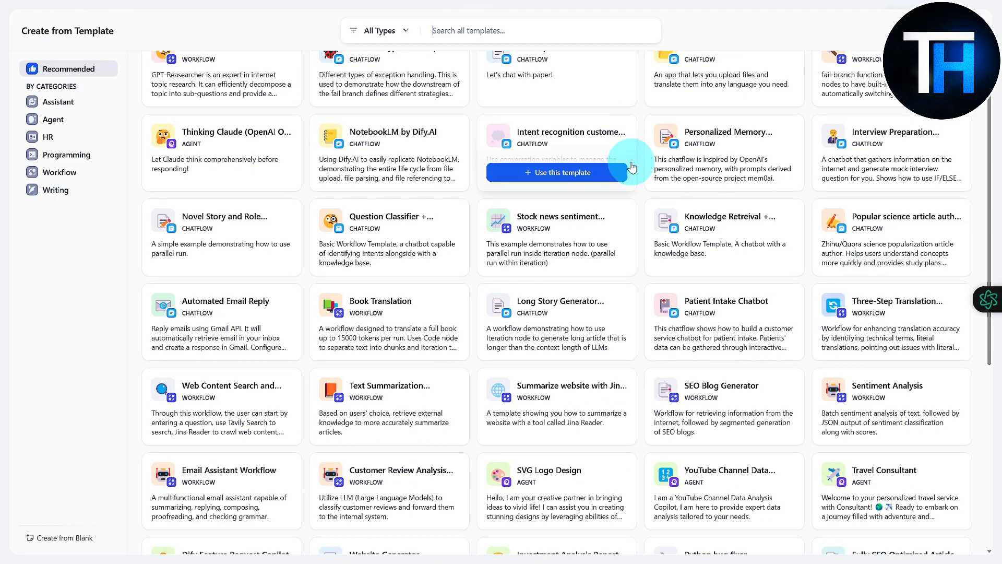
{"action": "mouse_move", "coordinate": [591, 179]}
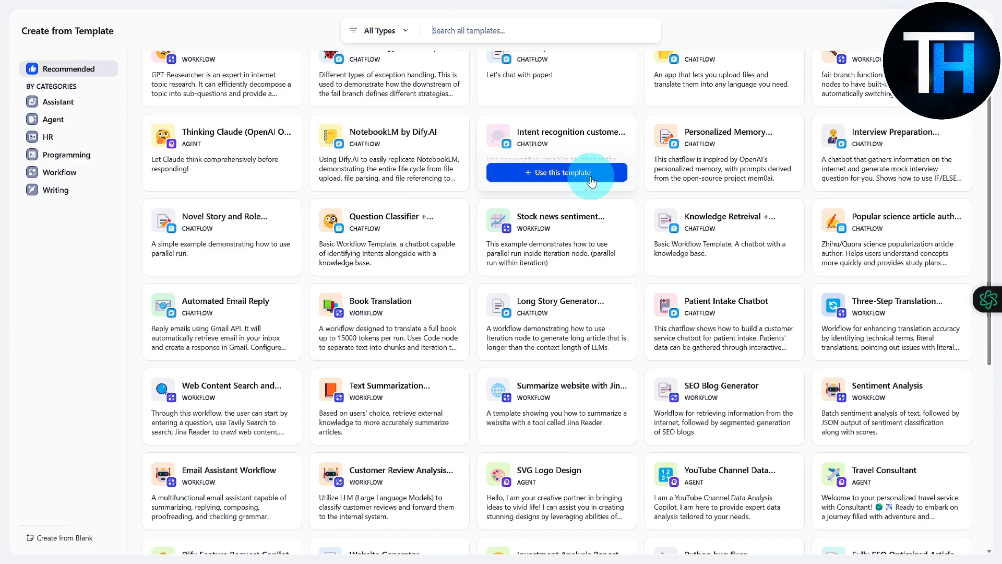
{"action": "scroll", "scroll_direction": "down", "scroll_amount": 3}
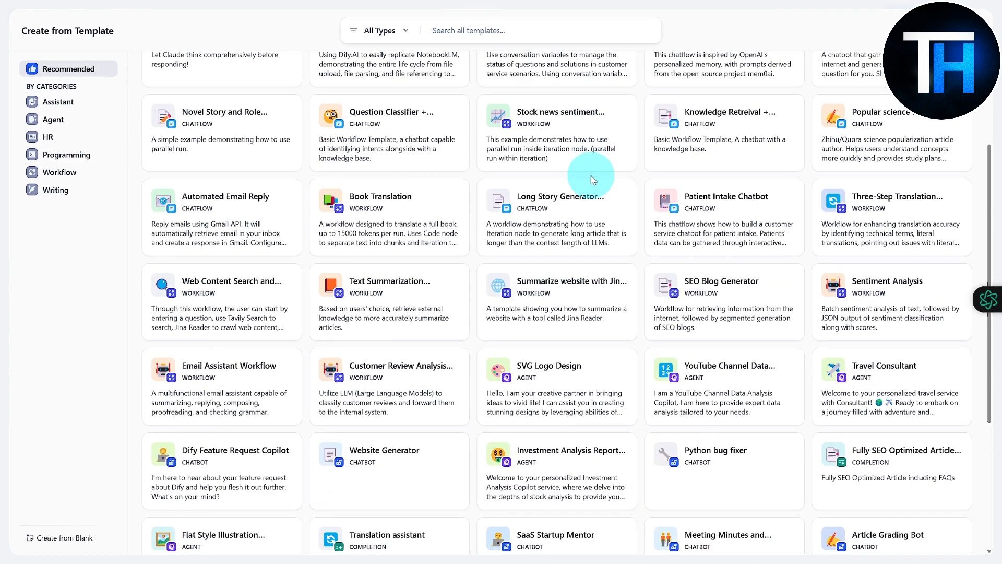
{"action": "scroll", "scroll_direction": "down", "scroll_amount": 3}
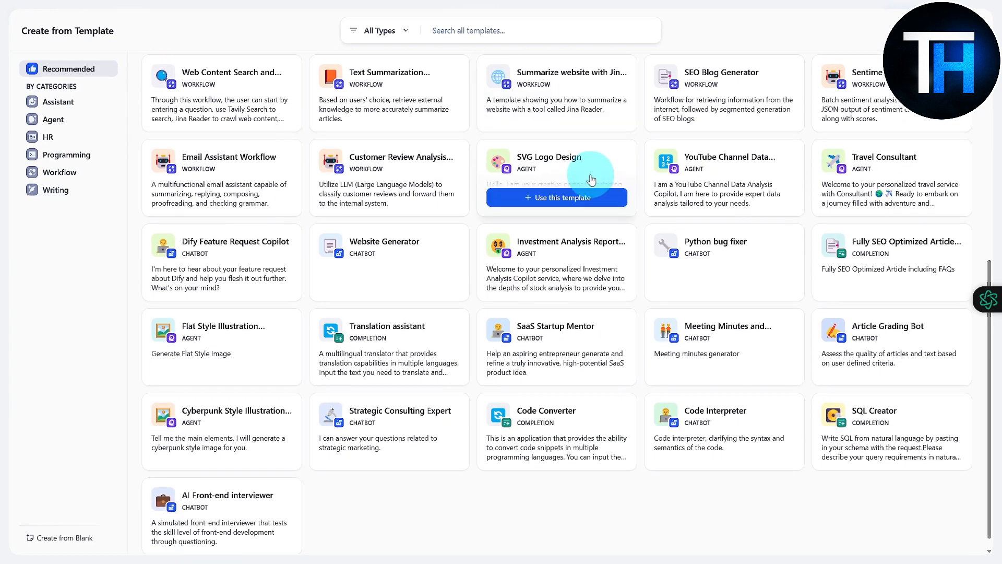
{"action": "scroll", "scroll_direction": "up", "scroll_amount": 3}
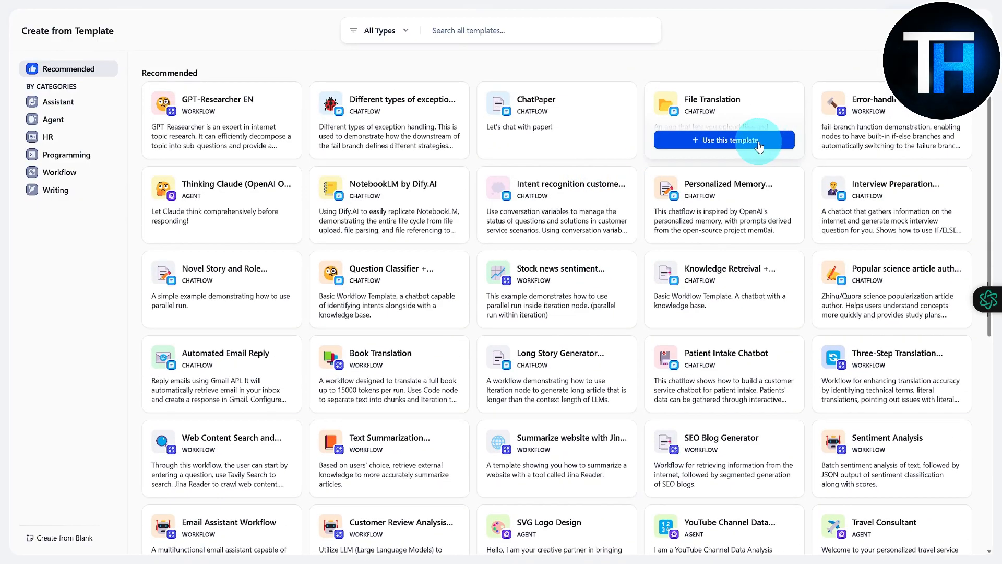
{"action": "mouse_move", "coordinate": [714, 115]}
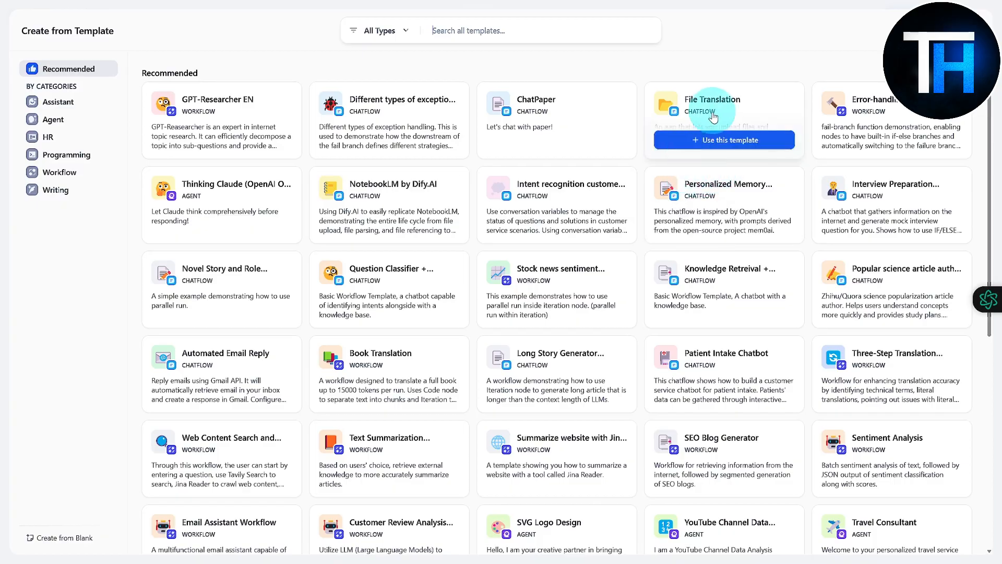
{"action": "left_click", "coordinate": [724, 140]}
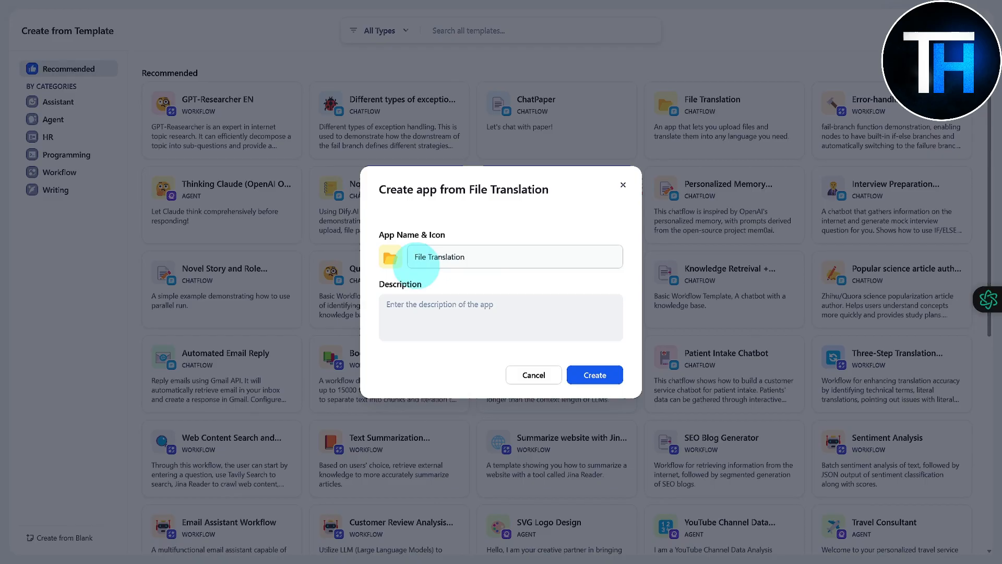
{"action": "mouse_move", "coordinate": [486, 261]}
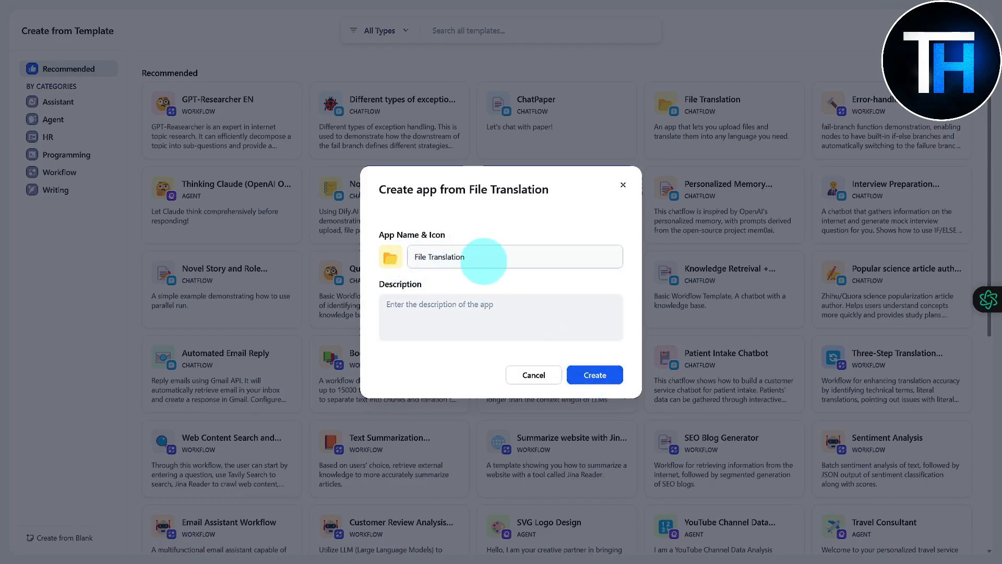
Step: Name the app 'New Test Project' and create it from the File Translation template
{"action": "type", "text": "New Test Project"}
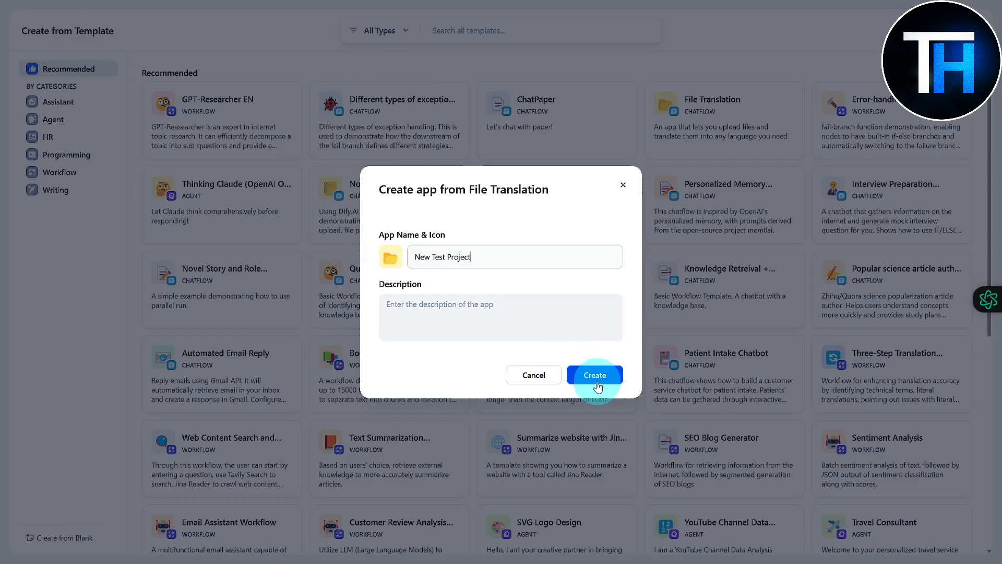
{"action": "left_click", "coordinate": [595, 375]}
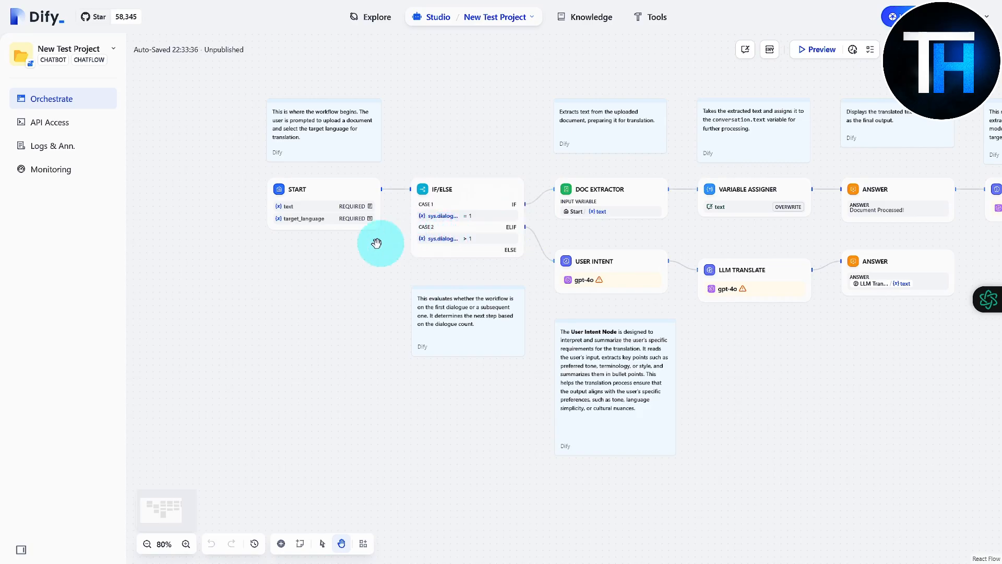
{"action": "mouse_move", "coordinate": [948, 357]}
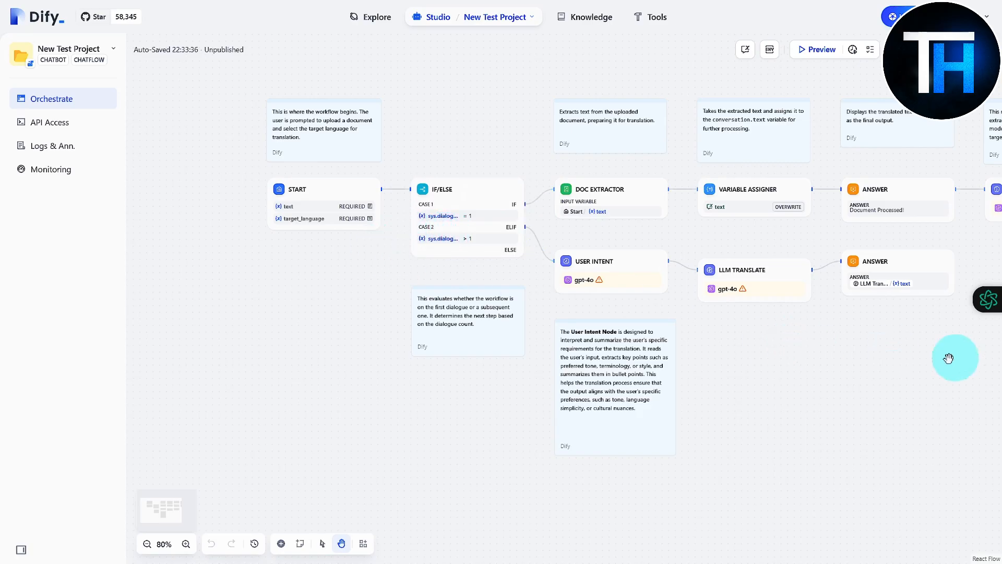
{"action": "mouse_move", "coordinate": [661, 355]}
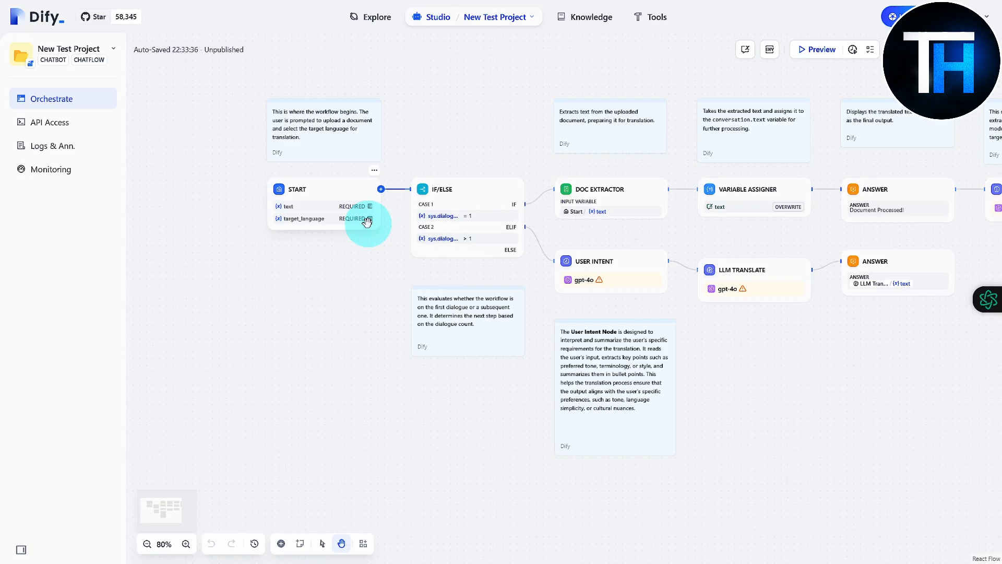
{"action": "mouse_move", "coordinate": [296, 222]}
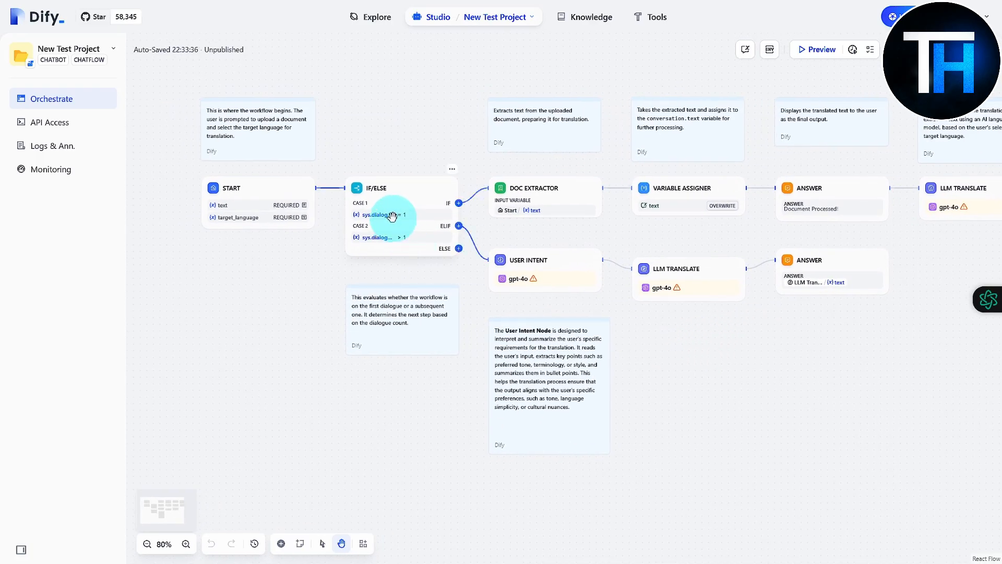
Step: Pan the Orchestrate canvas from START past DOC EXTRACTOR and LLM TRANSLATE to the ANSWER nodes
{"action": "left_click_drag", "start_coordinate": [393, 214], "coordinate": [495, 281]}
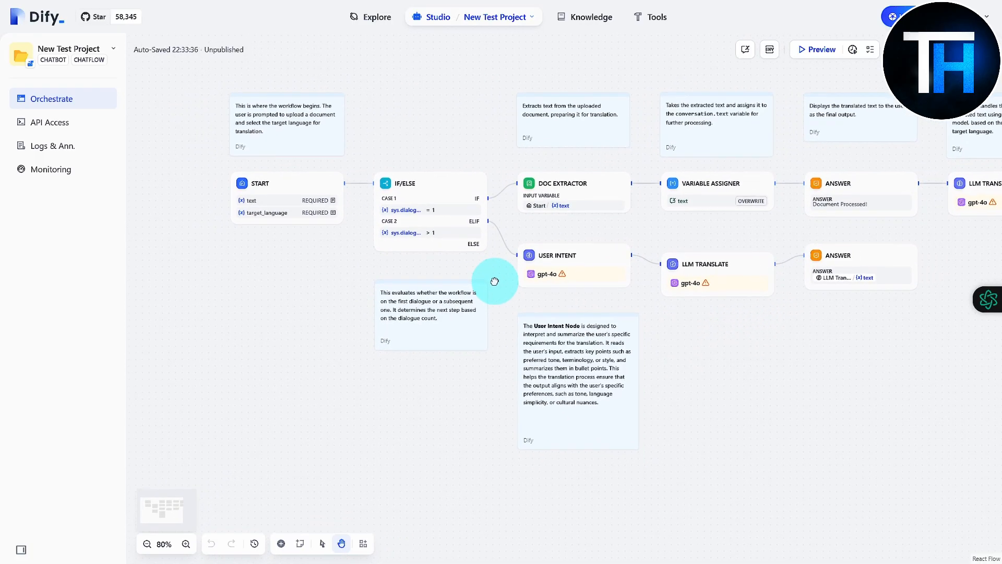
{"action": "mouse_move", "coordinate": [574, 229]}
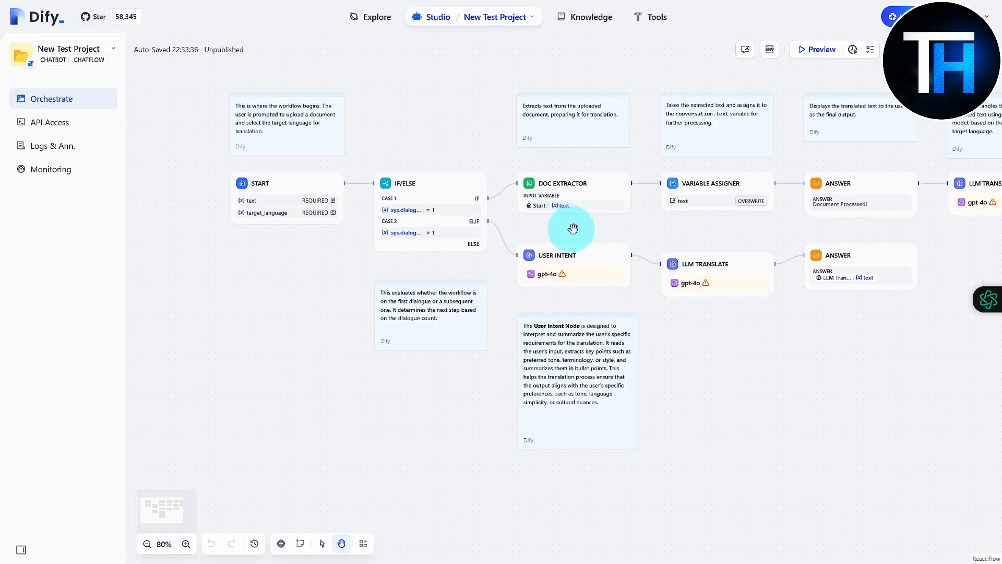
{"action": "mouse_move", "coordinate": [777, 300]}
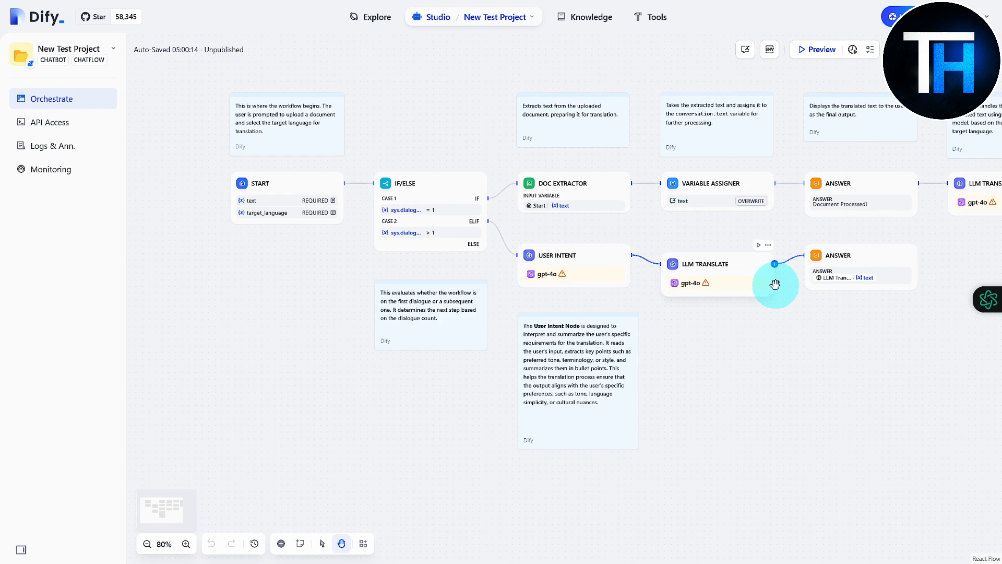
{"action": "left_click_drag", "start_coordinate": [776, 284], "coordinate": [680, 336]}
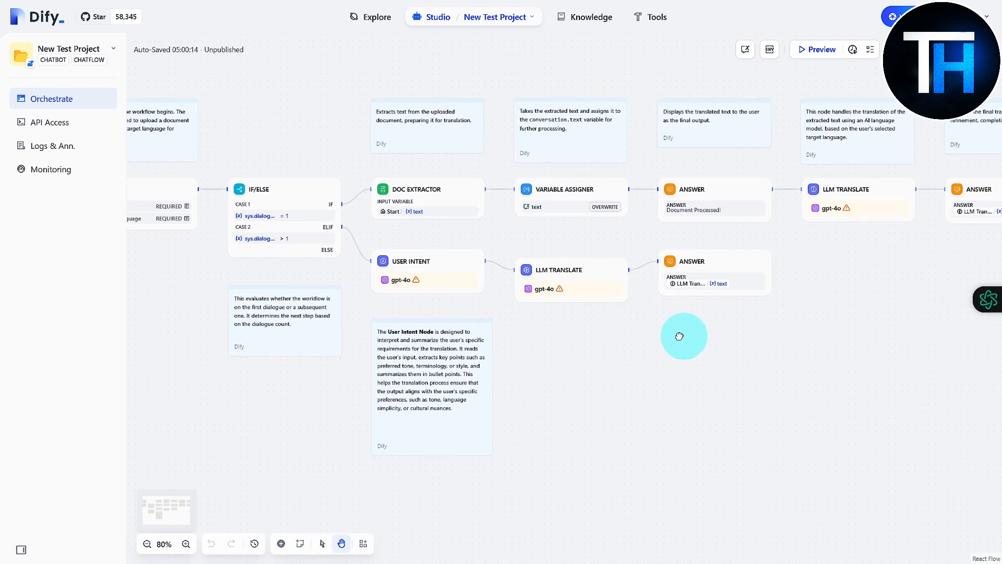
{"action": "left_click_drag", "start_coordinate": [680, 336], "coordinate": [710, 327]}
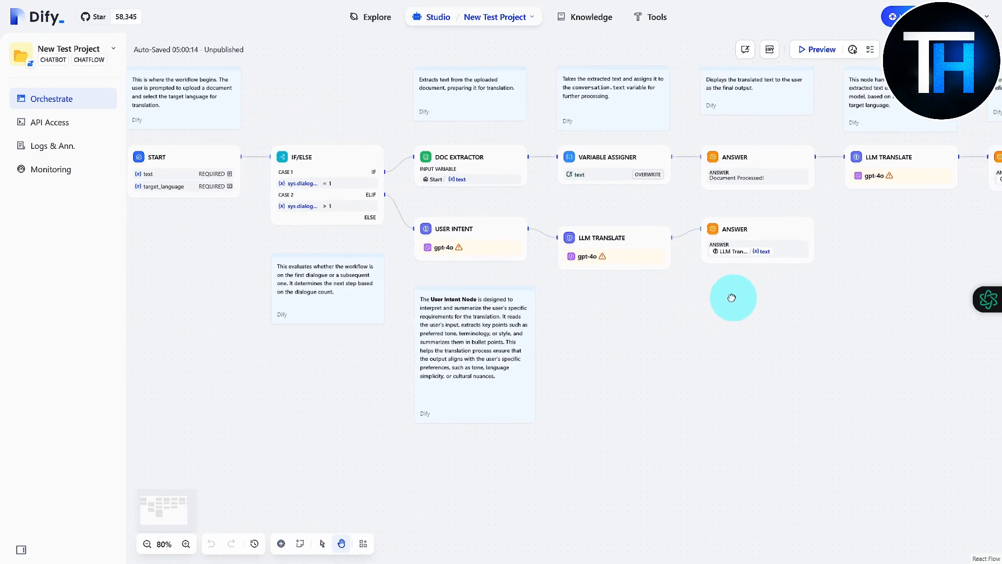
{"action": "left_click_drag", "start_coordinate": [732, 298], "coordinate": [702, 311]}
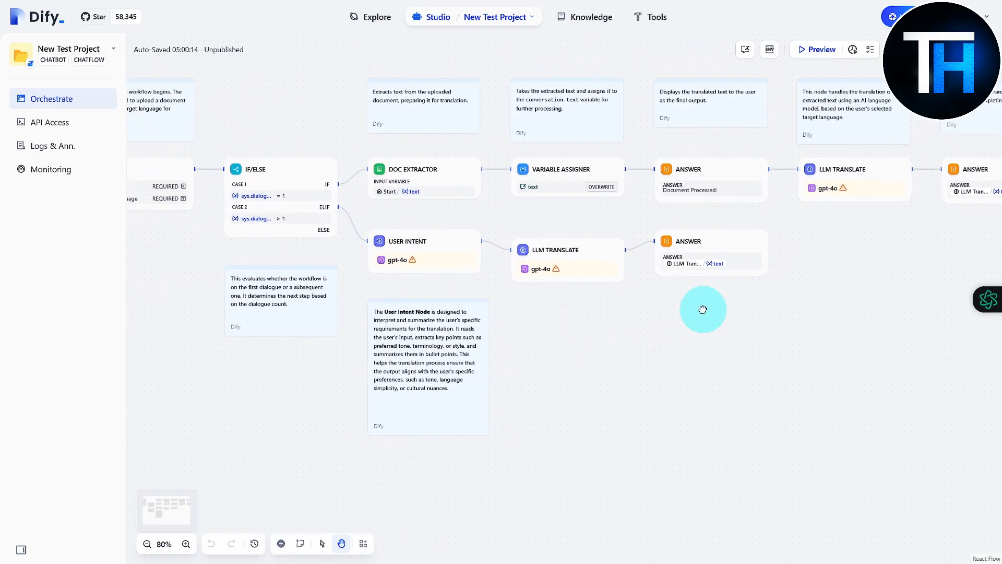
{"action": "left_click_drag", "start_coordinate": [703, 309], "coordinate": [612, 337]}
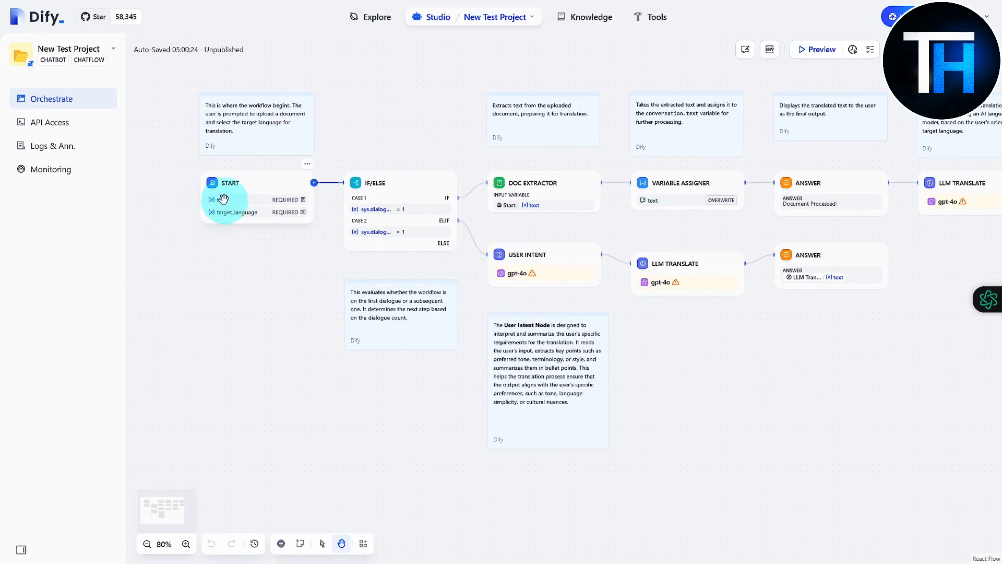
{"action": "mouse_move", "coordinate": [657, 340]}
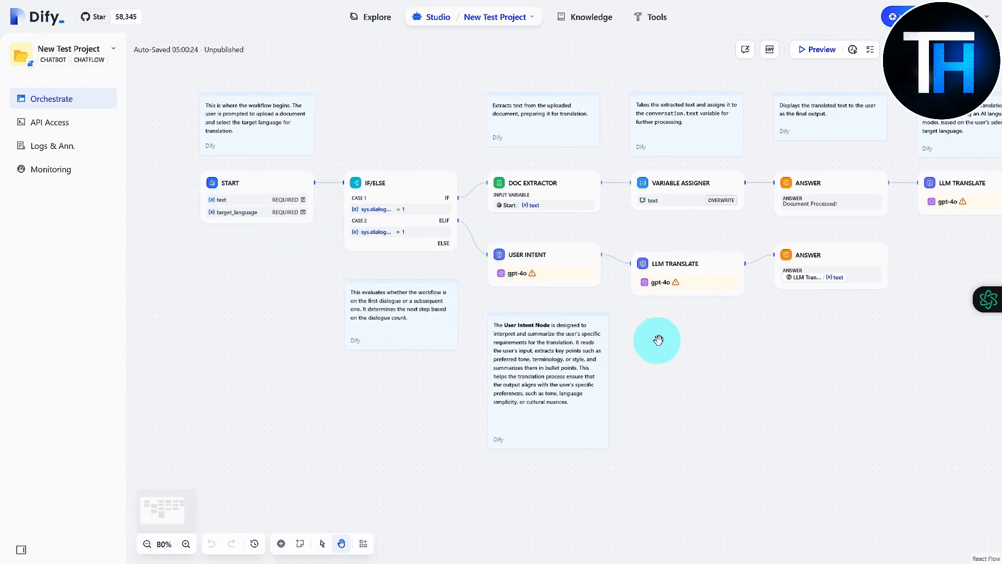
{"action": "left_click_drag", "start_coordinate": [657, 340], "coordinate": [614, 366]}
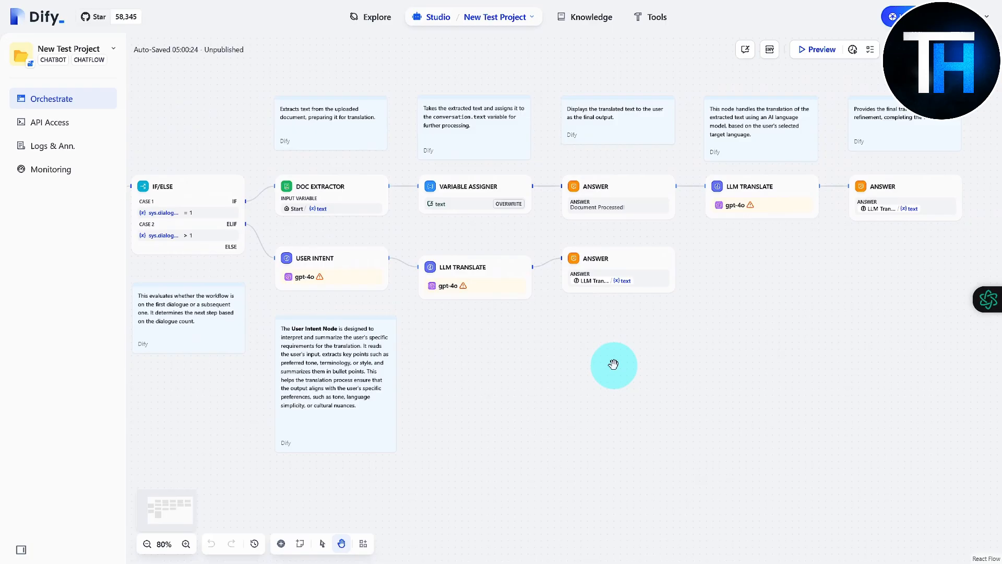
{"action": "mouse_move", "coordinate": [723, 308]}
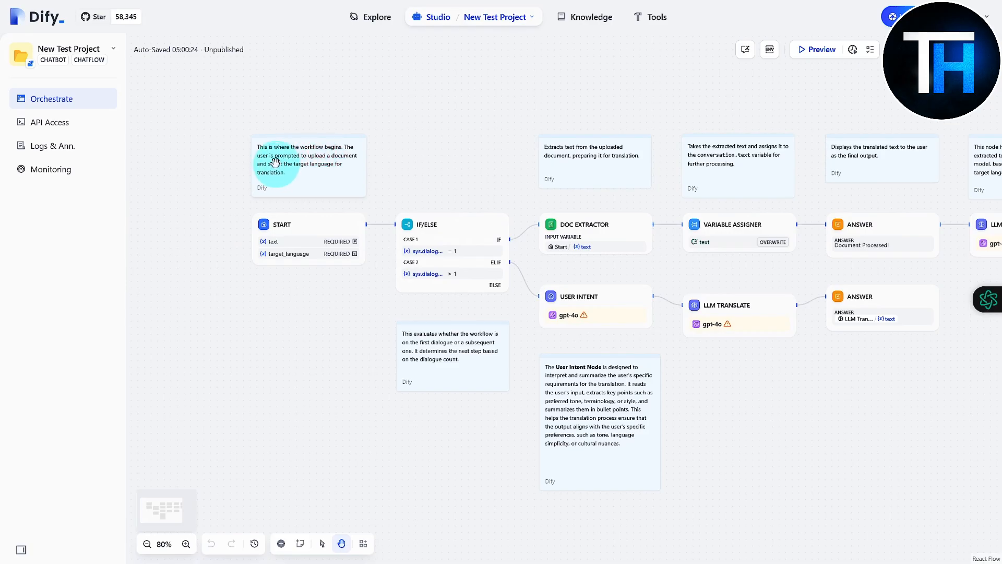
{"action": "mouse_move", "coordinate": [284, 167]}
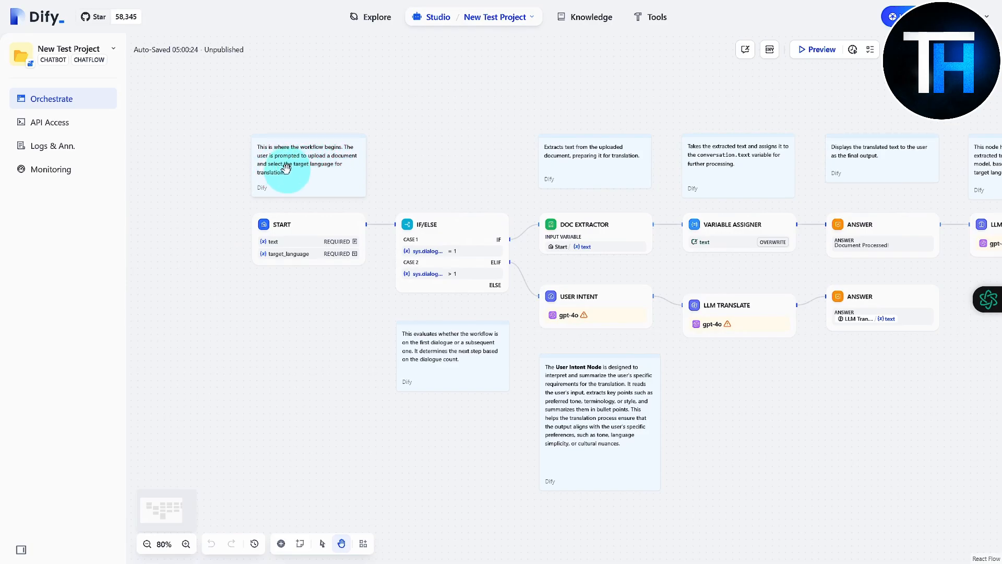
{"action": "mouse_move", "coordinate": [831, 384]}
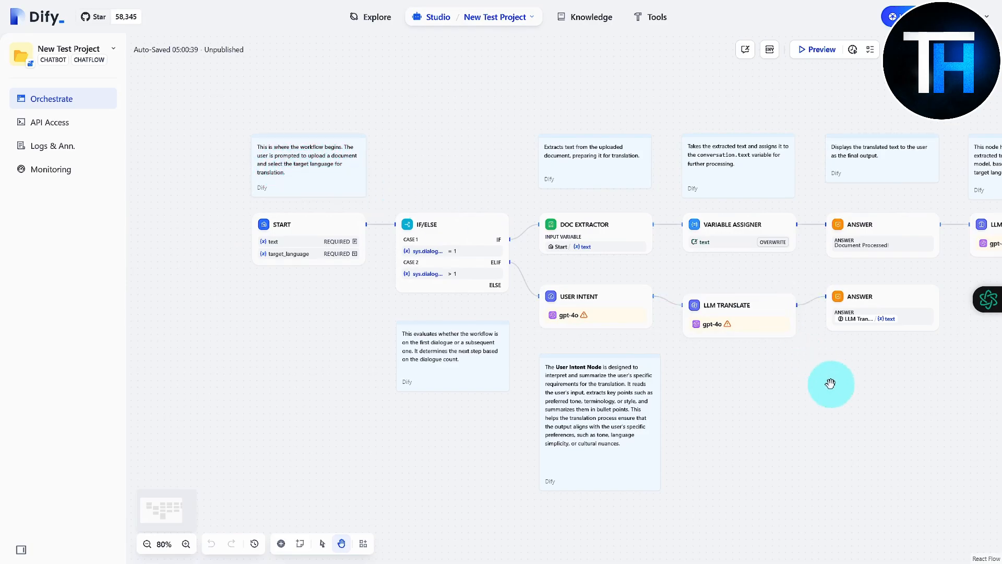
{"action": "left_click_drag", "start_coordinate": [831, 383], "coordinate": [544, 377]}
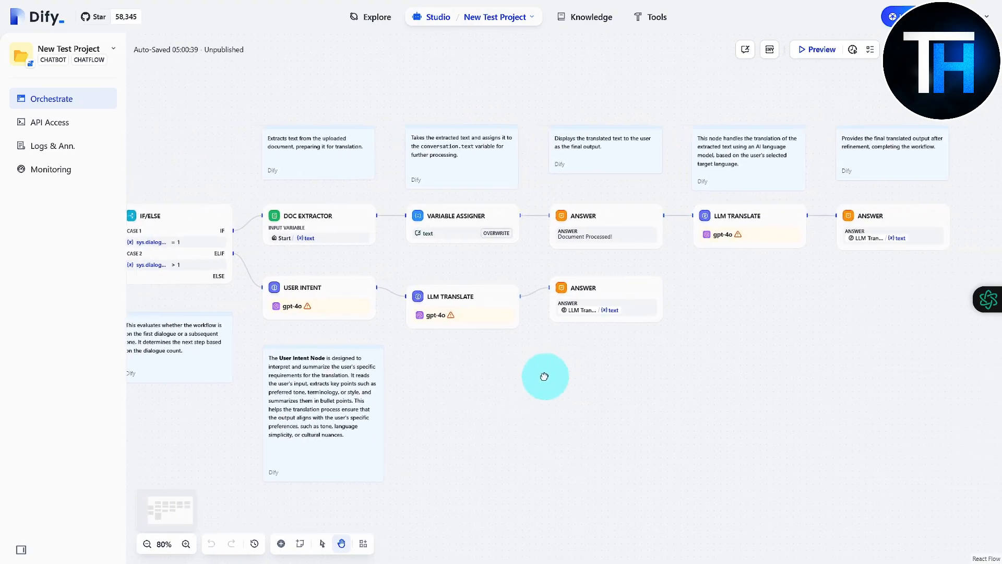
{"action": "left_click_drag", "start_coordinate": [544, 377], "coordinate": [753, 309]}
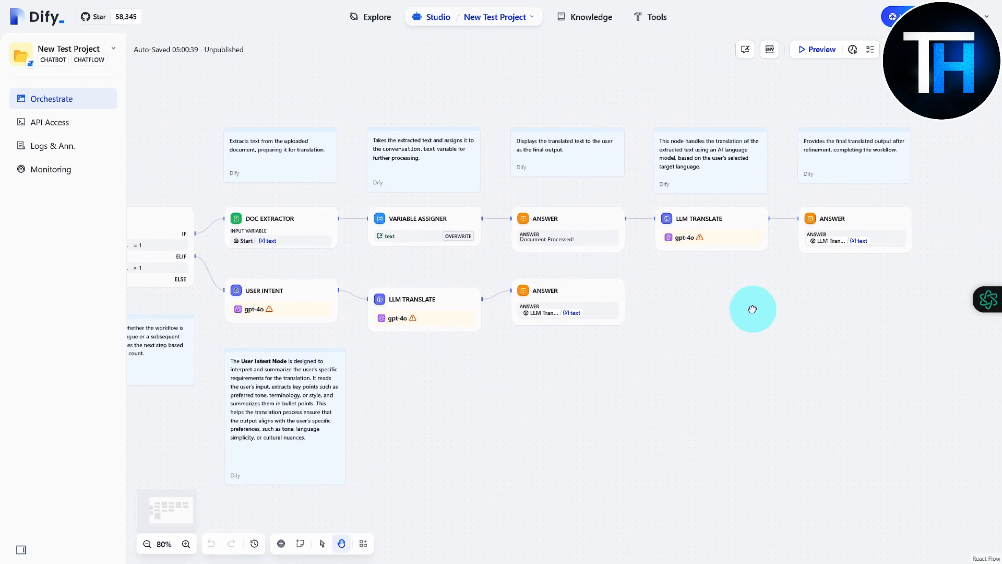
{"action": "mouse_move", "coordinate": [727, 161]}
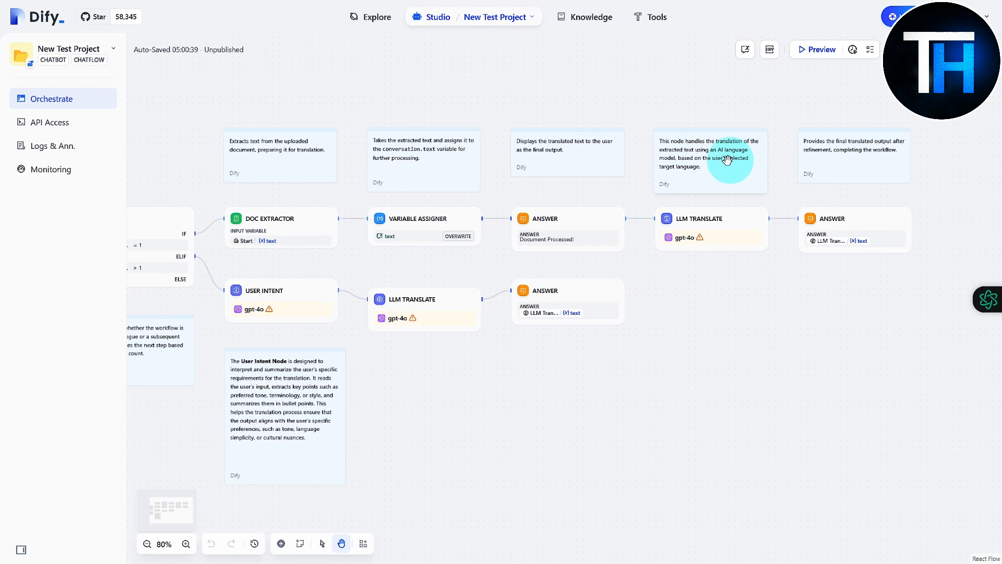
{"action": "mouse_move", "coordinate": [720, 157]}
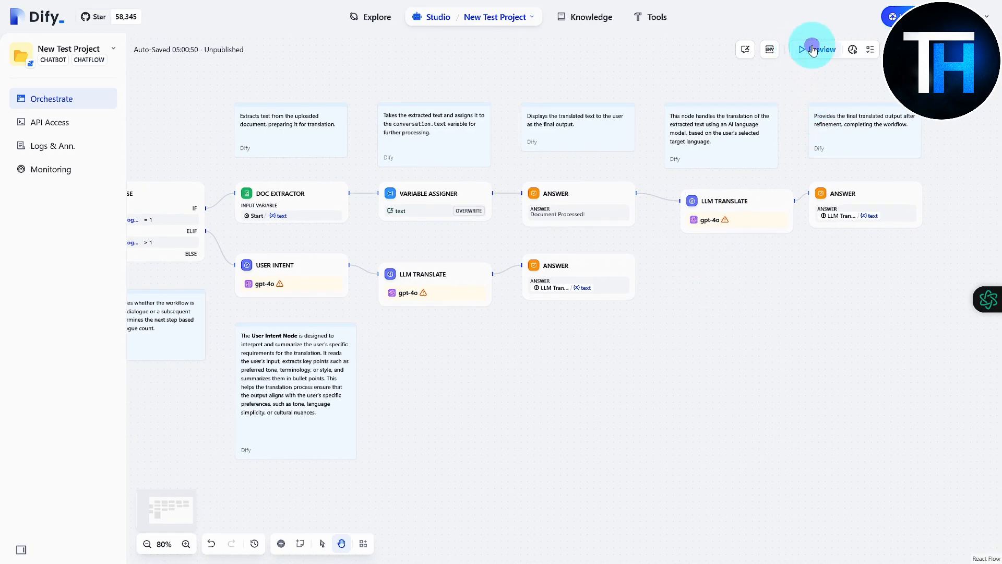
Step: Preview the chatflow with 'turkish' as target language and send 'hi', hitting the empty-document error
{"action": "left_click", "coordinate": [813, 49]}
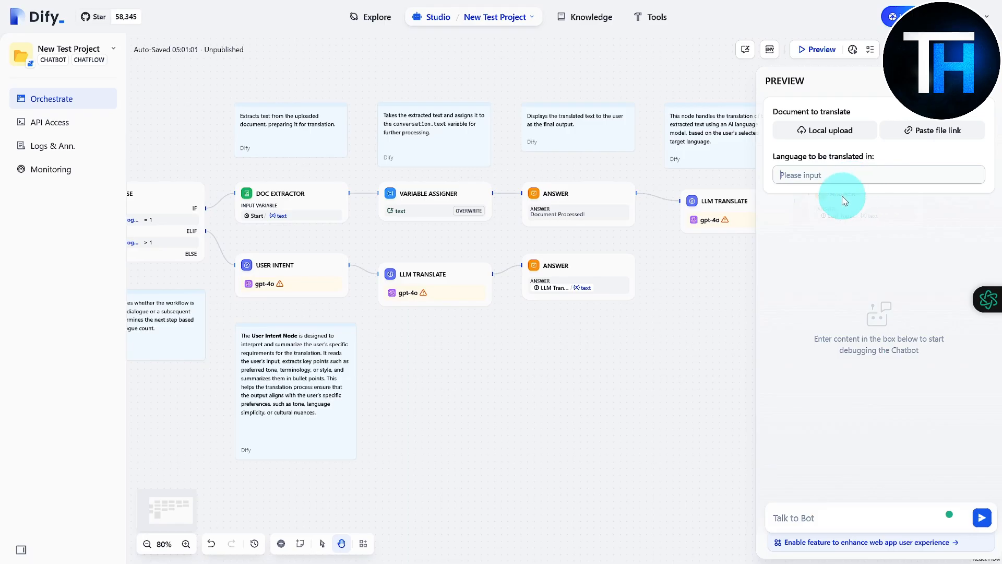
{"action": "type", "text": "turkish"}
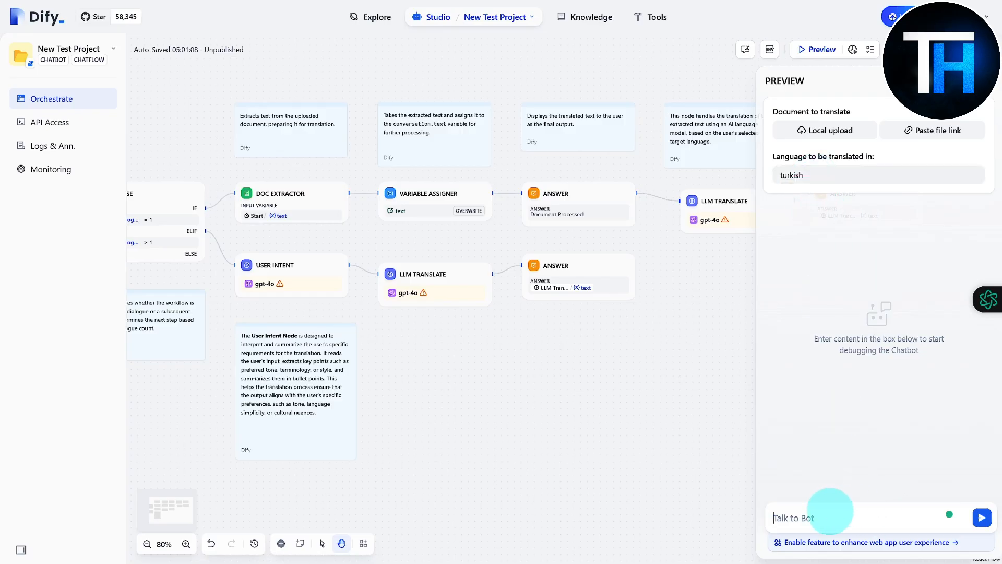
{"action": "mouse_move", "coordinate": [858, 511]}
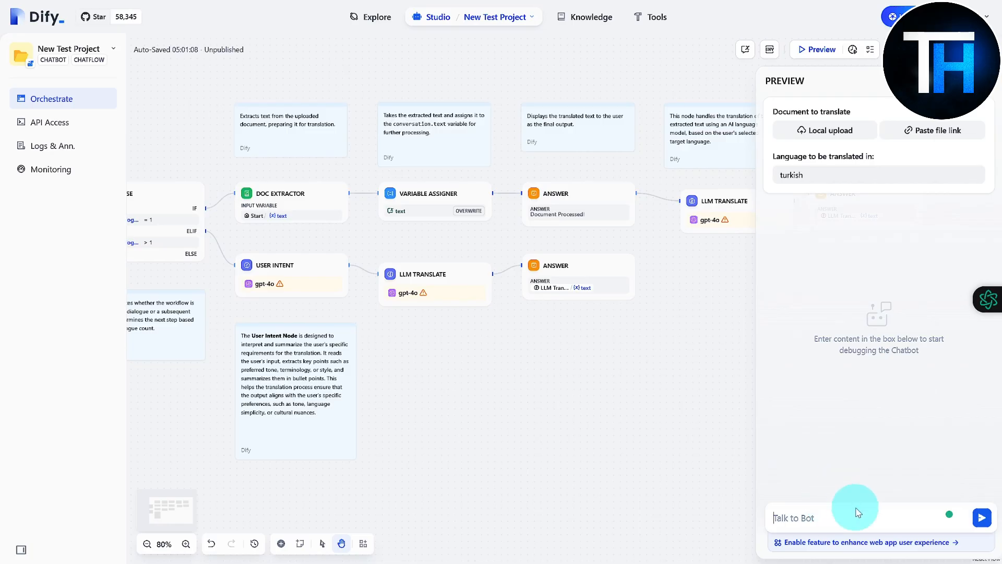
{"action": "type", "text": "hi"}
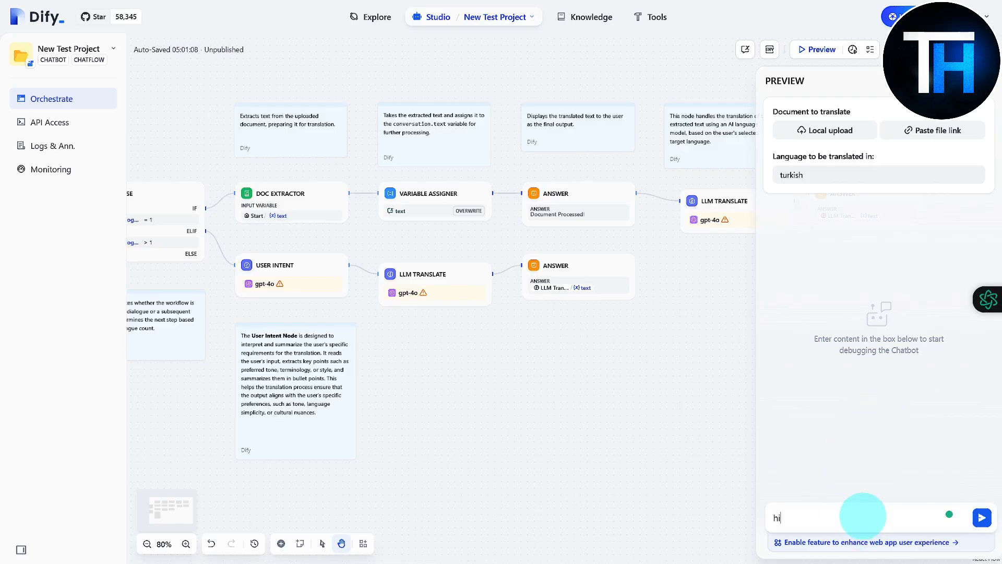
{"action": "left_click", "coordinate": [982, 518]}
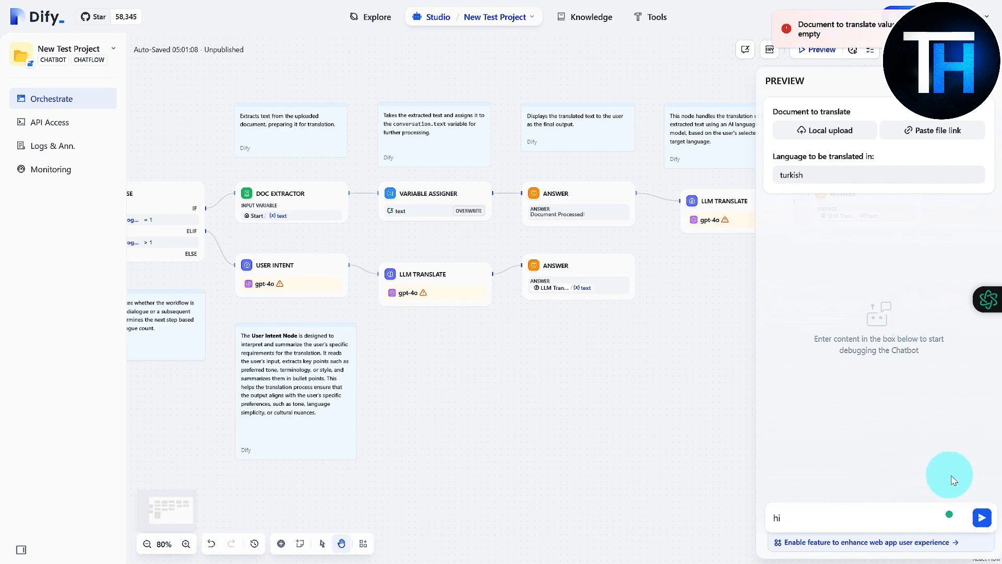
{"action": "mouse_move", "coordinate": [861, 84]}
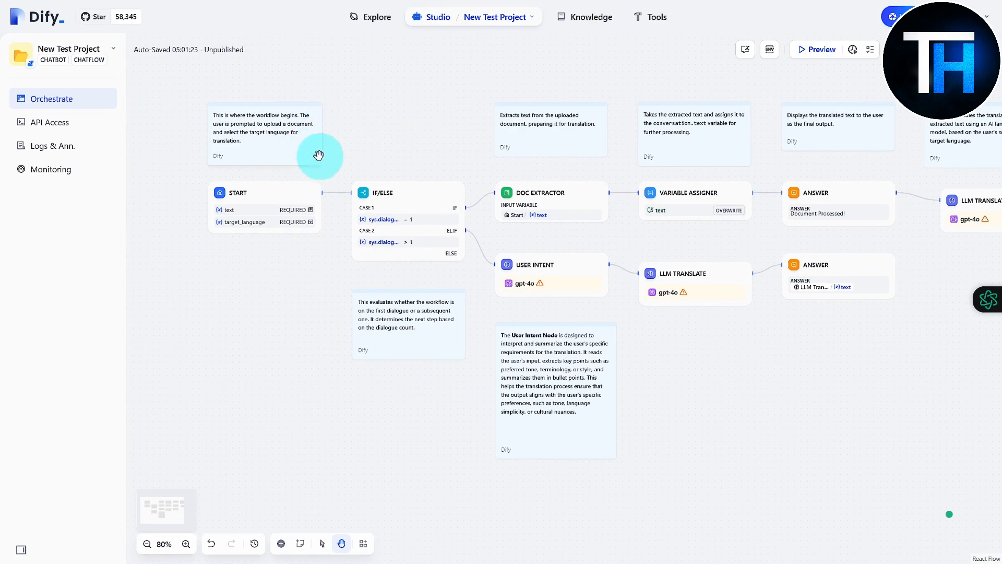
Step: View the app's Advanced Chat App API reference, then its Logs page
{"action": "left_click", "coordinate": [47, 122]}
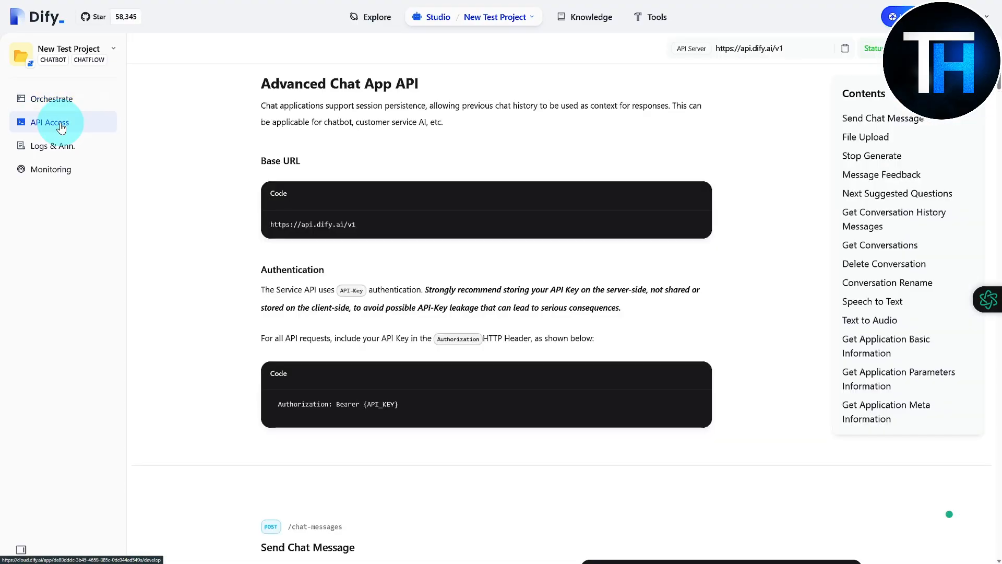
{"action": "mouse_move", "coordinate": [337, 183]}
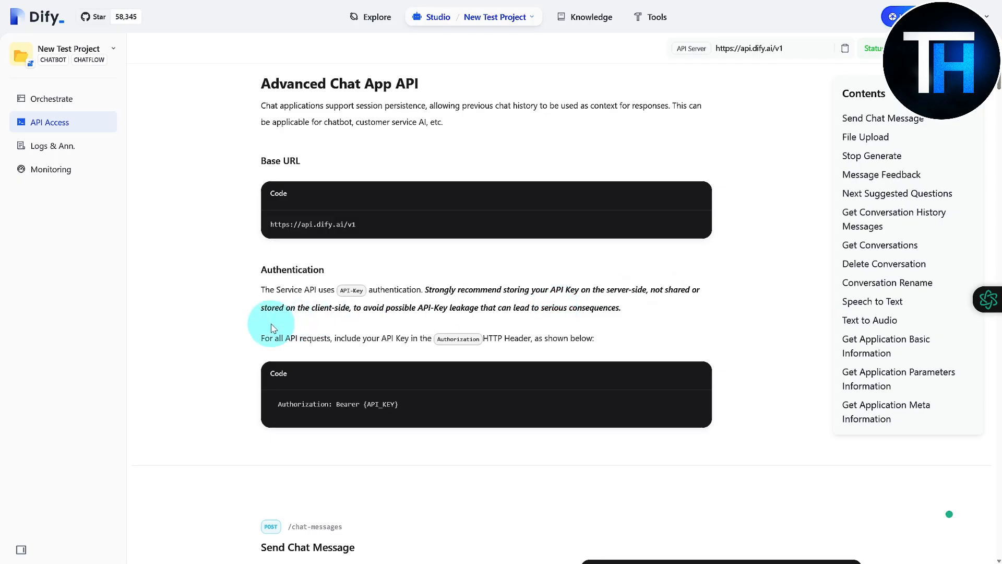
{"action": "mouse_move", "coordinate": [176, 104]}
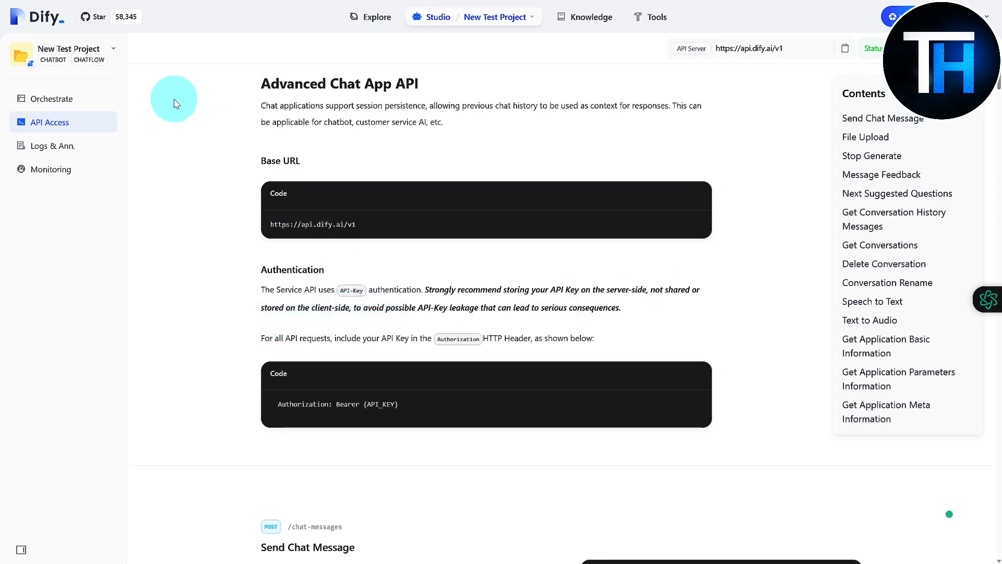
{"action": "left_click", "coordinate": [52, 145]}
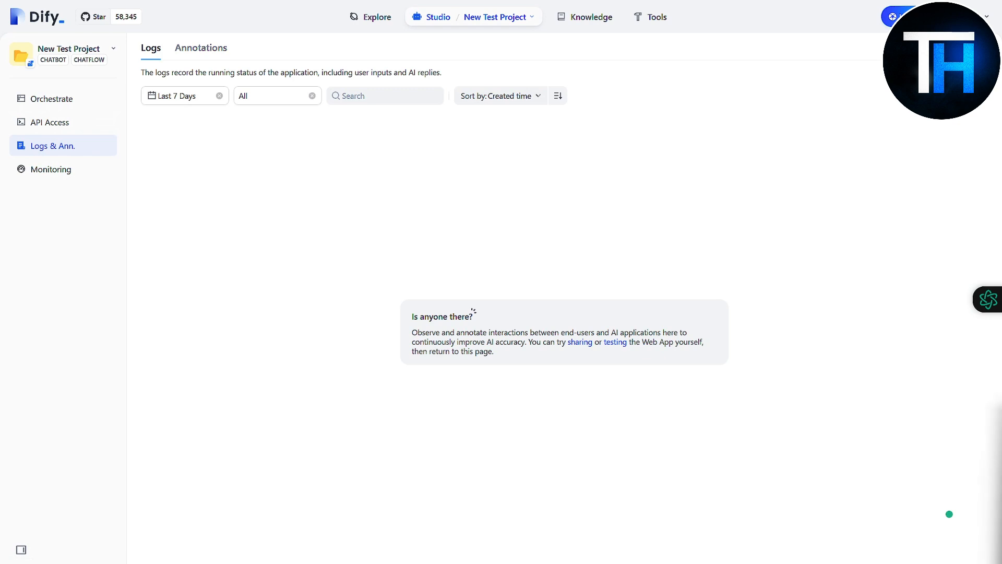
Step: Review the Monitoring dashboard's last-7-days charts, all showing zero conversations and users
{"action": "left_click", "coordinate": [61, 172]}
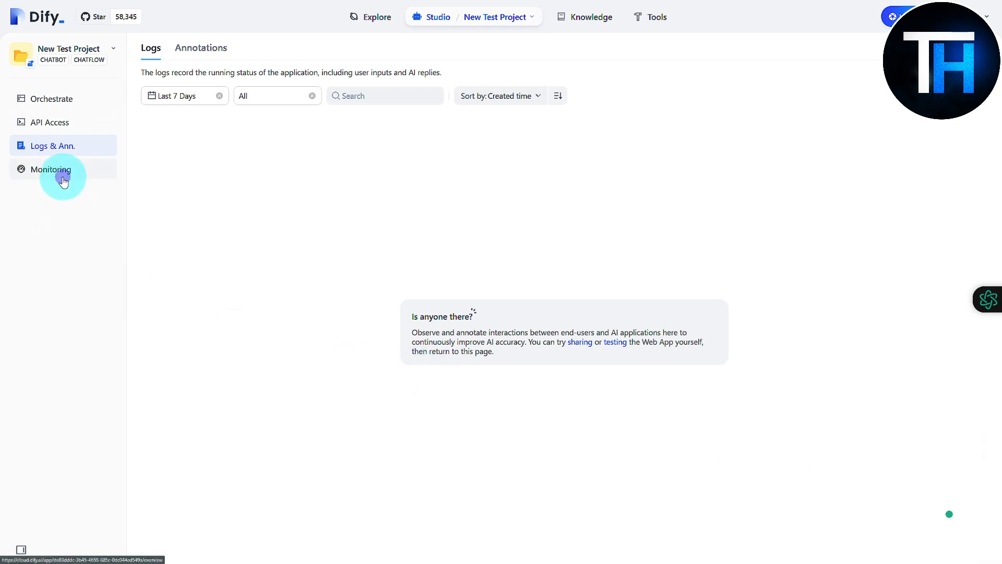
{"action": "left_click", "coordinate": [51, 169]}
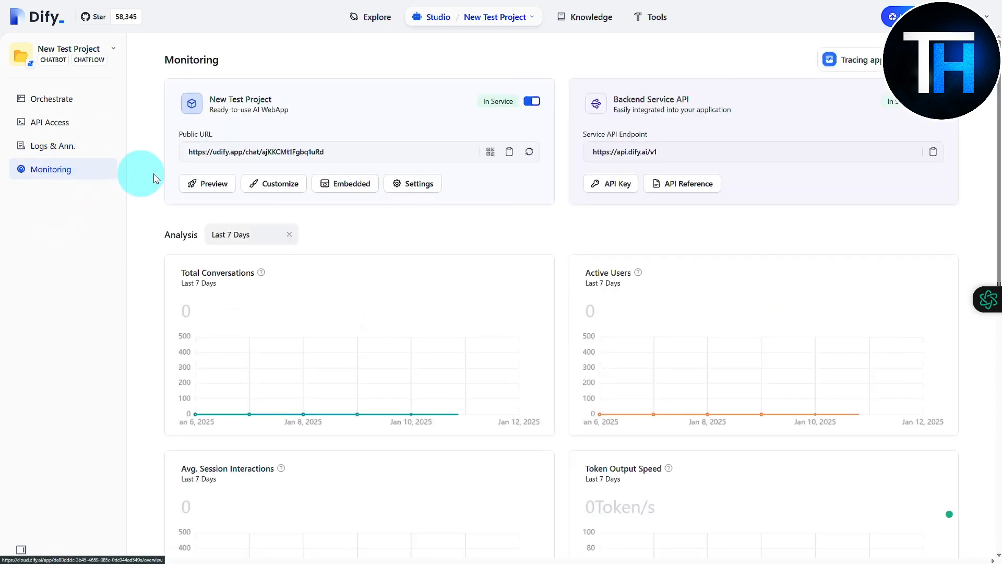
{"action": "mouse_move", "coordinate": [462, 216]}
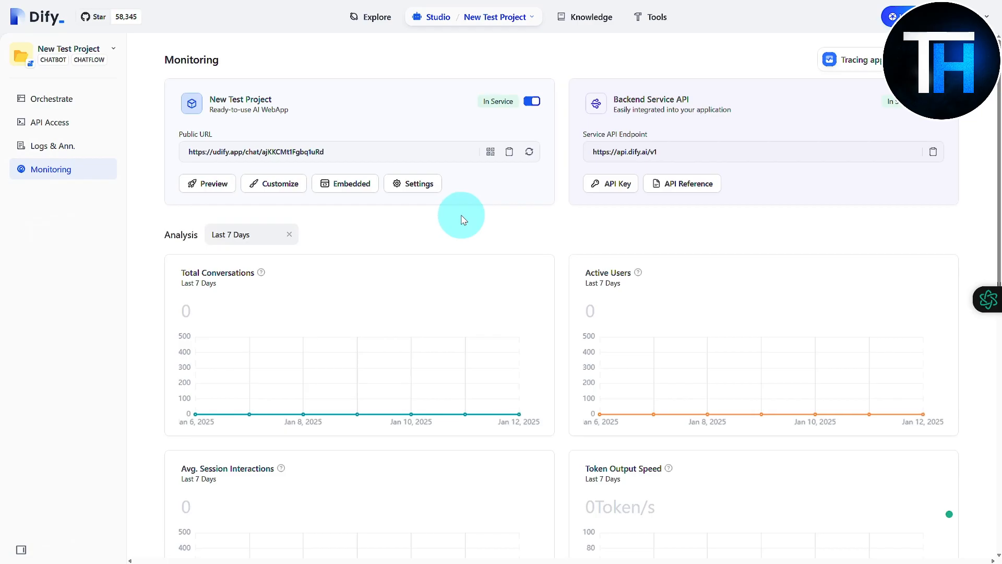
{"action": "mouse_move", "coordinate": [418, 213]}
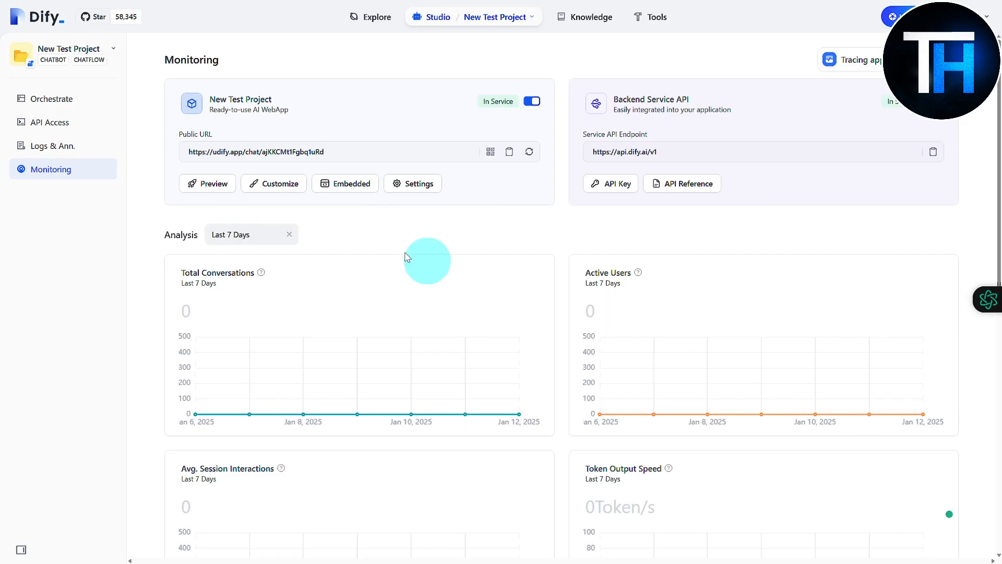
{"action": "scroll", "scroll_direction": "down", "scroll_amount": 3}
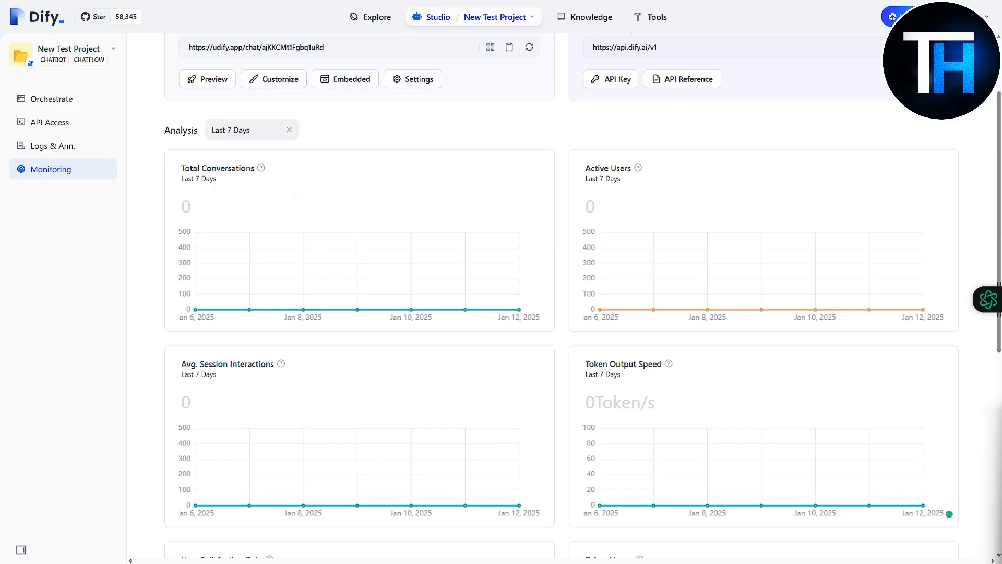
{"action": "scroll", "scroll_direction": "down", "scroll_amount": 3}
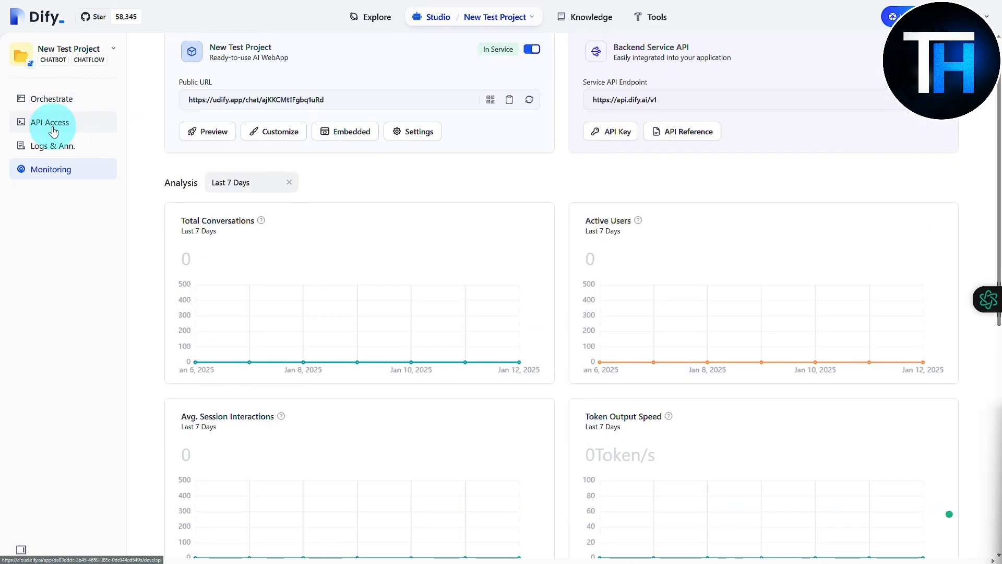
Step: Return to the Orchestrate canvas and pan right to the translation and answer blocks
{"action": "left_click", "coordinate": [52, 98]}
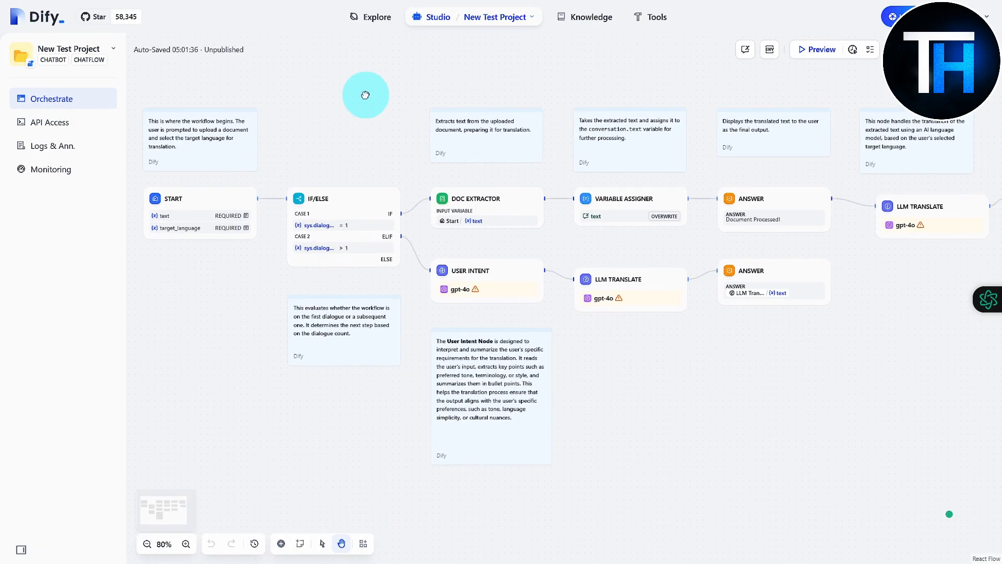
{"action": "left_click_drag", "start_coordinate": [365, 95], "coordinate": [586, 95]}
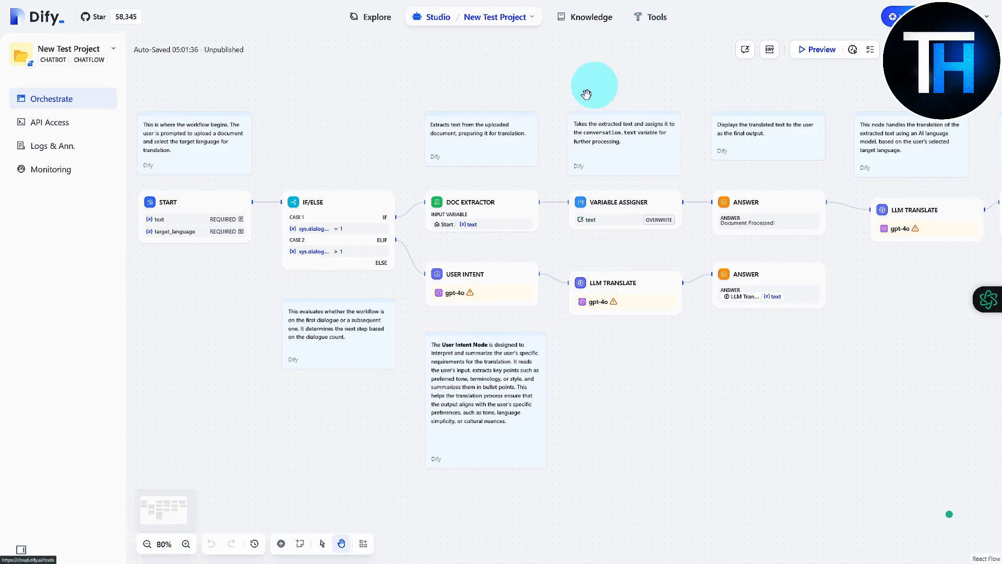
{"action": "left_click_drag", "start_coordinate": [594, 86], "coordinate": [451, 111]}
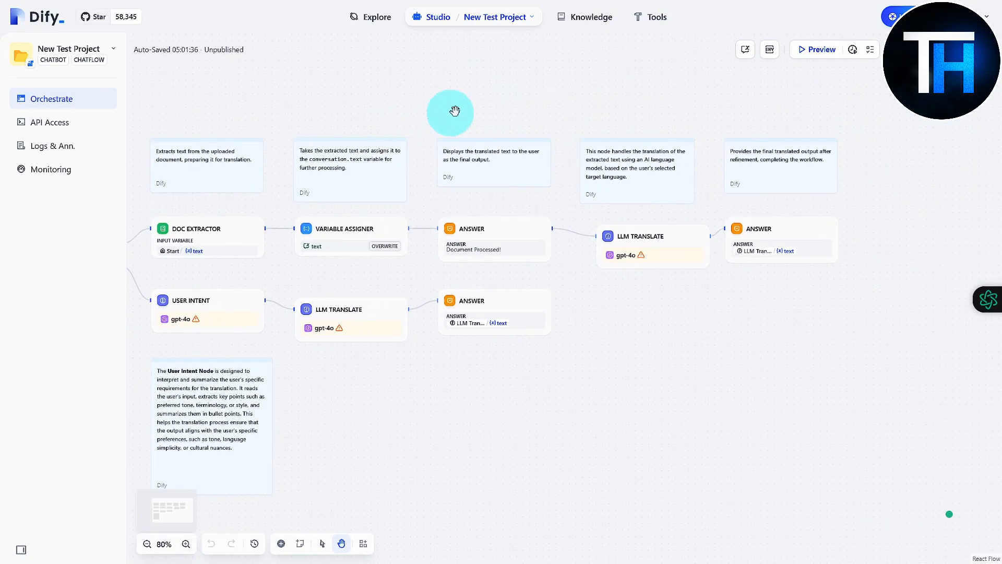
Step: Browse the Tools page's Workflow, Custom and Built-in collections
{"action": "left_click", "coordinate": [655, 16]}
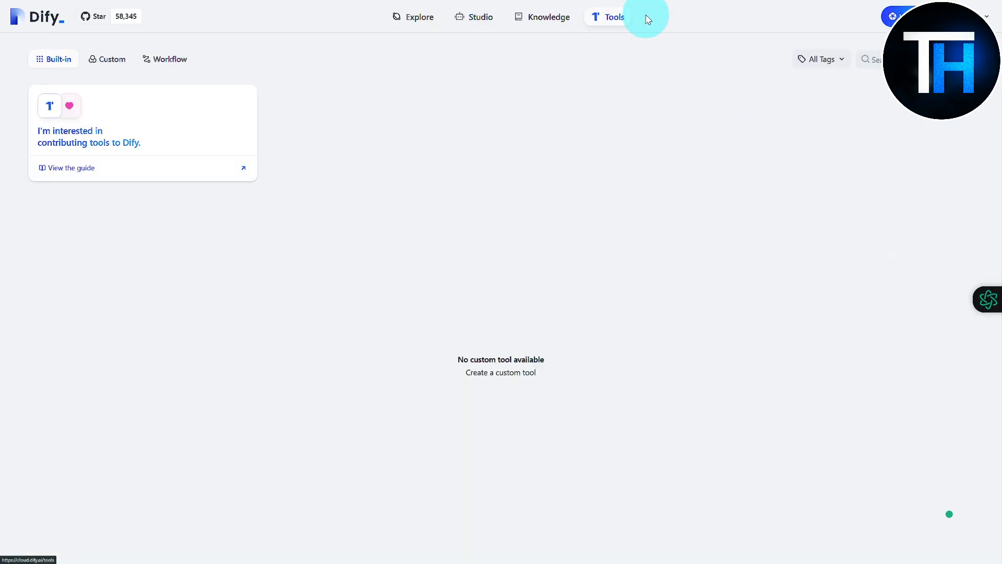
{"action": "left_click", "coordinate": [609, 16]}
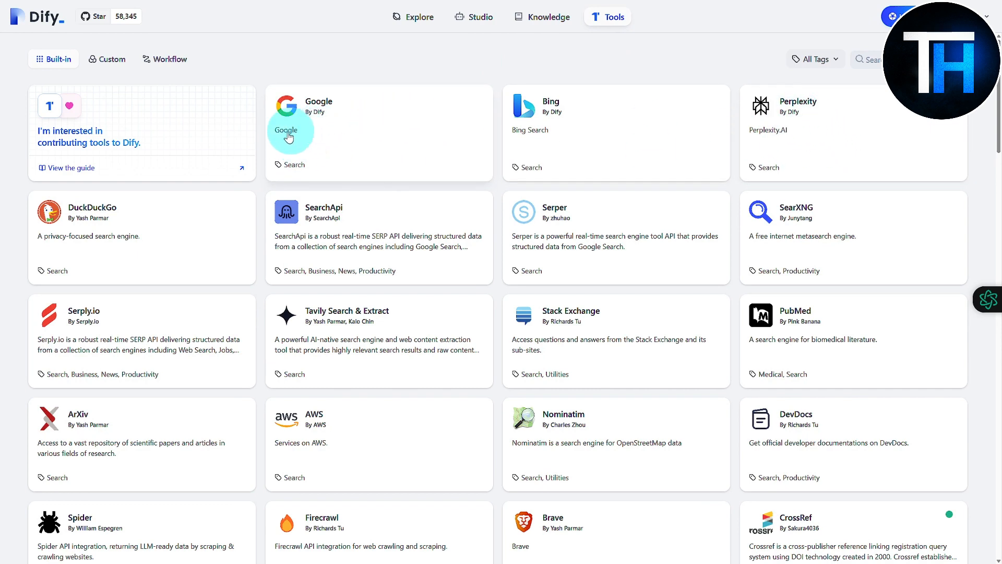
{"action": "left_click", "coordinate": [169, 58]}
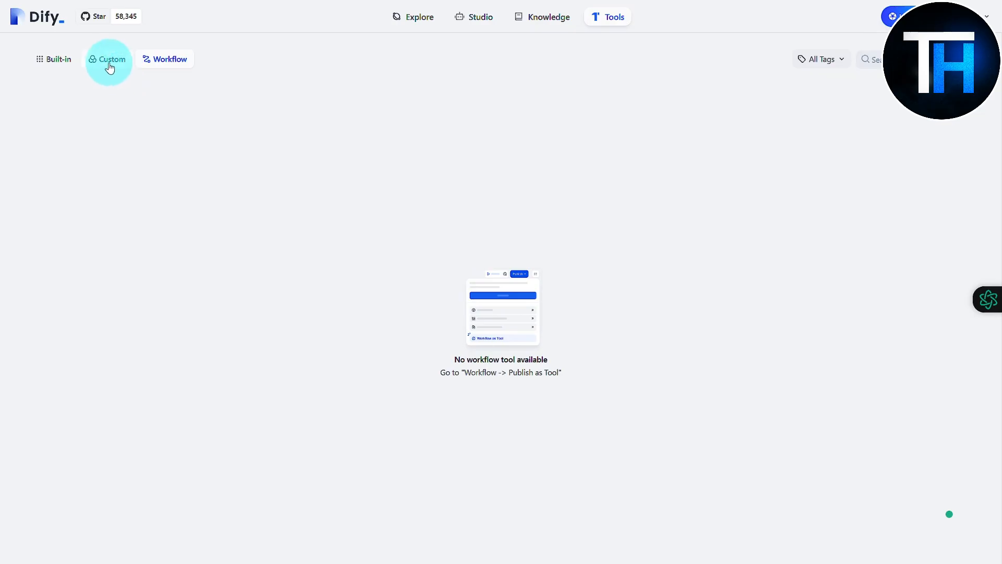
{"action": "left_click", "coordinate": [108, 58]}
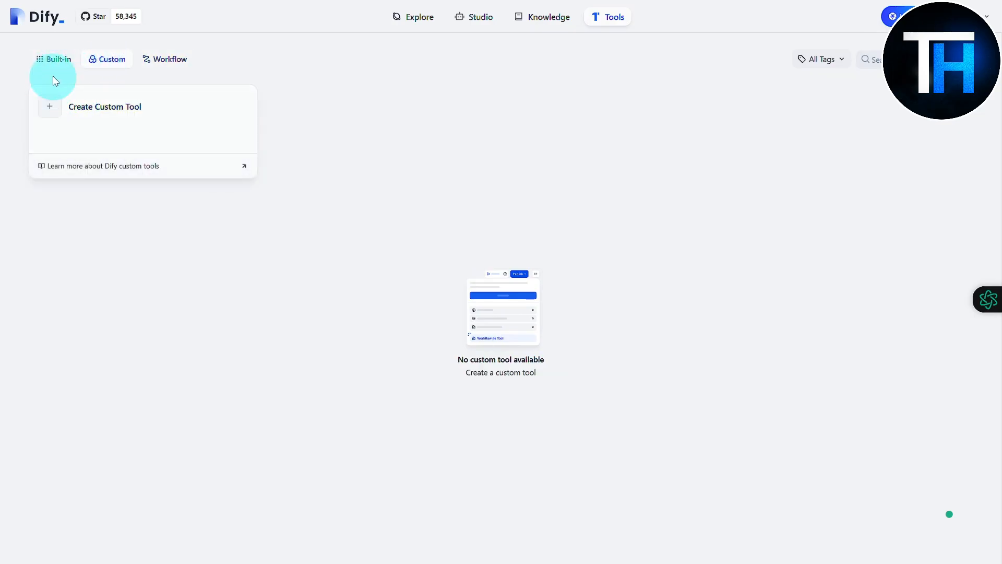
{"action": "left_click", "coordinate": [55, 58]}
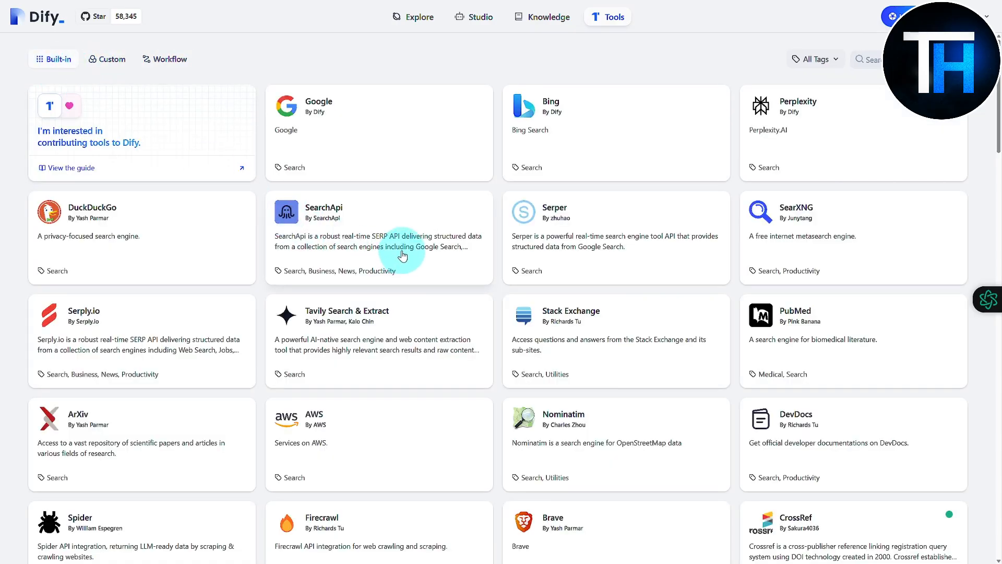
Step: Scroll through the built-in tools list, then go back to the Studio app list
{"action": "scroll", "scroll_direction": "down", "scroll_amount": 3}
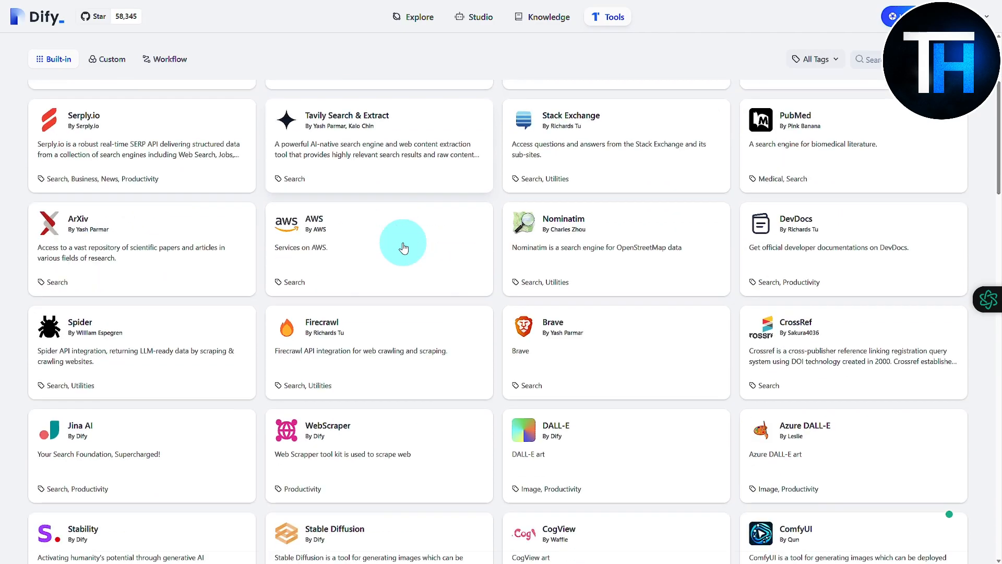
{"action": "scroll", "scroll_direction": "down", "scroll_amount": 3}
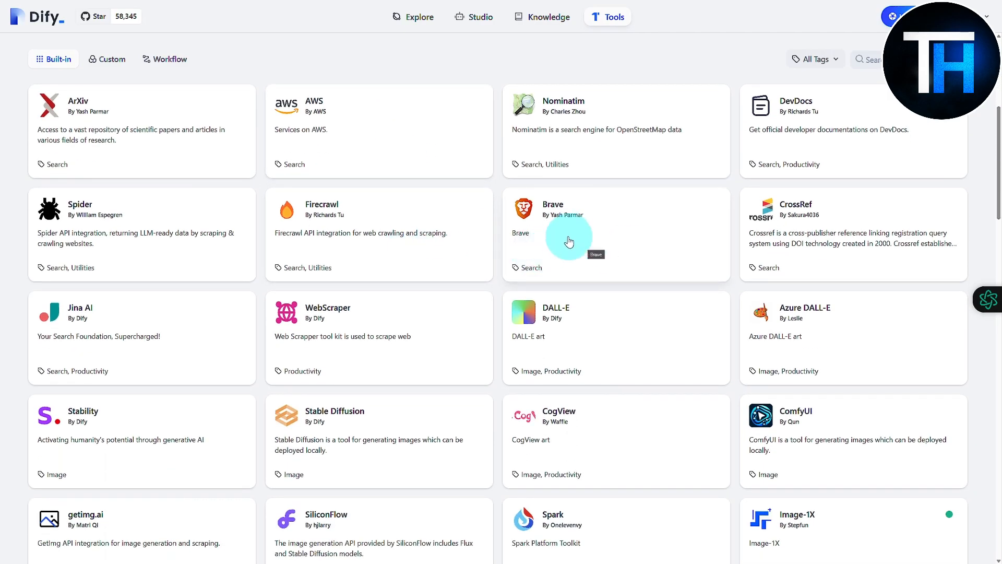
{"action": "scroll", "scroll_direction": "down", "scroll_amount": 3}
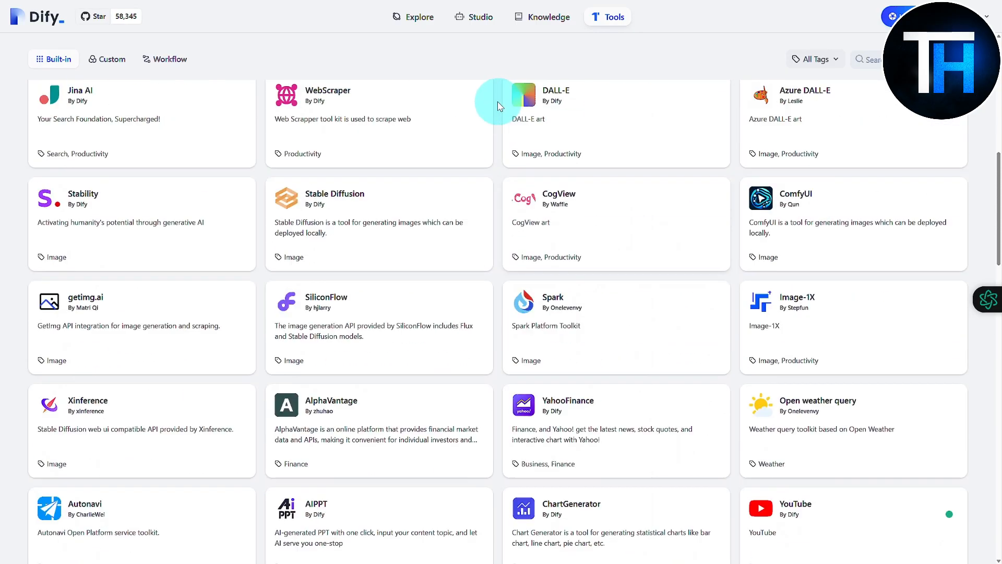
{"action": "left_click", "coordinate": [480, 17]}
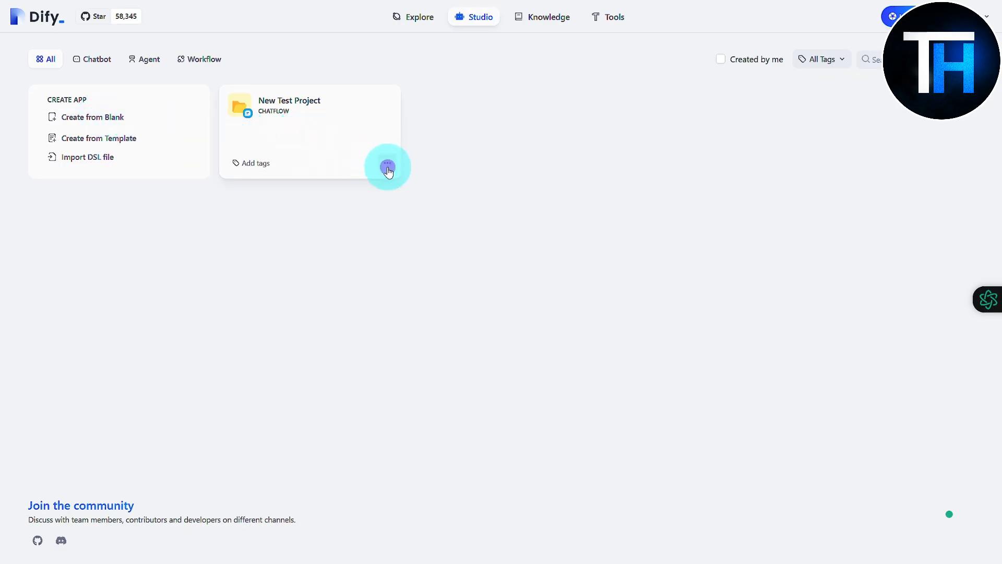
Step: Reopen the New Test Project chatflow from its card's actions menu
{"action": "left_click", "coordinate": [387, 167]}
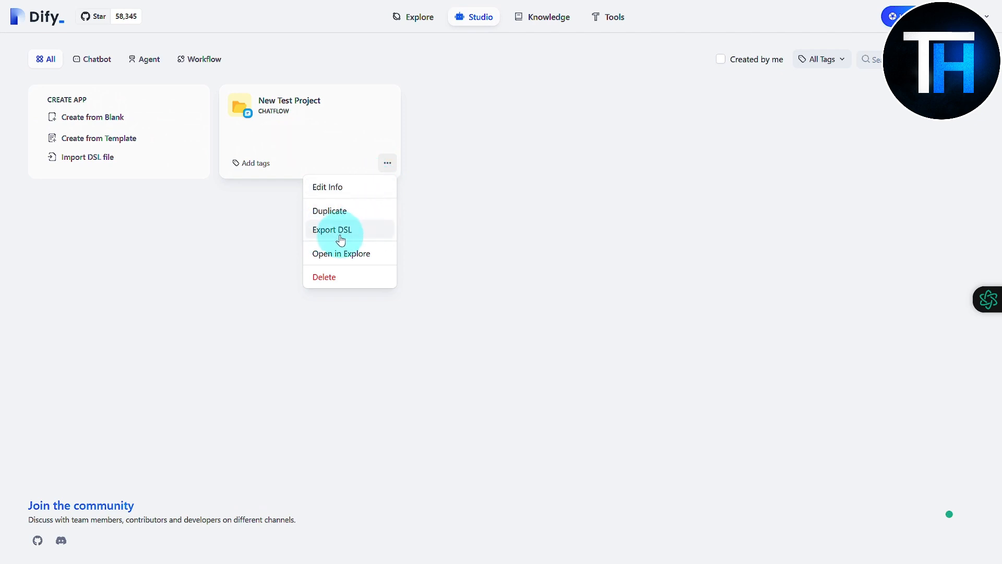
{"action": "left_click", "coordinate": [334, 228]}
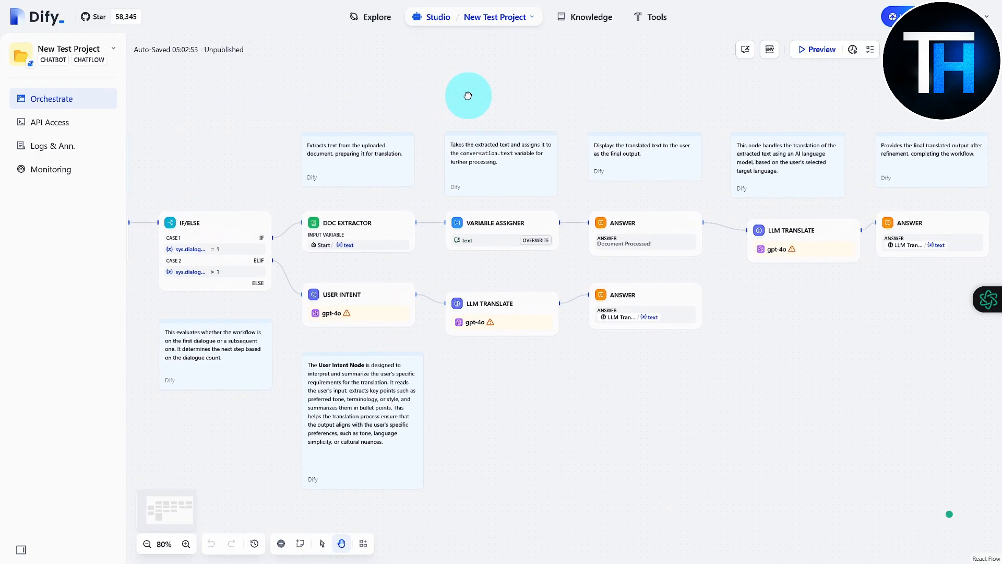
{"action": "mouse_move", "coordinate": [363, 544]}
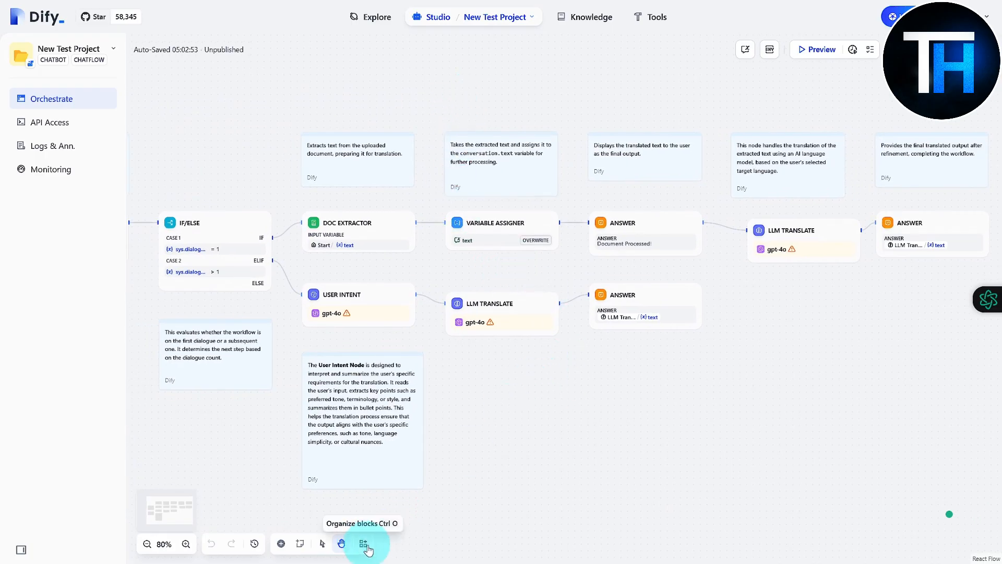
Step: Auto-organize the chatflow blocks and switch to Hand Mode for panning
{"action": "left_click", "coordinate": [362, 543]}
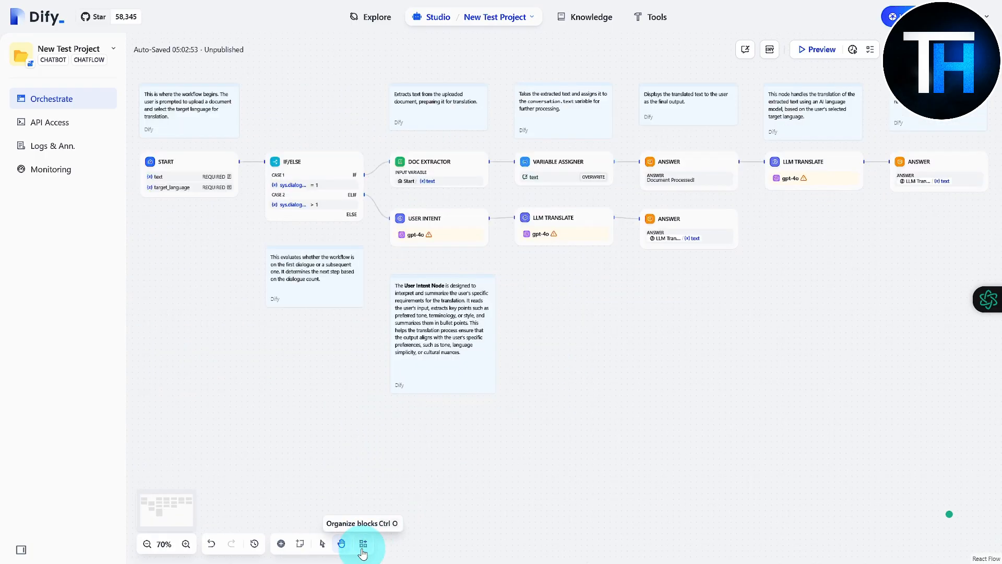
{"action": "mouse_move", "coordinate": [341, 543]}
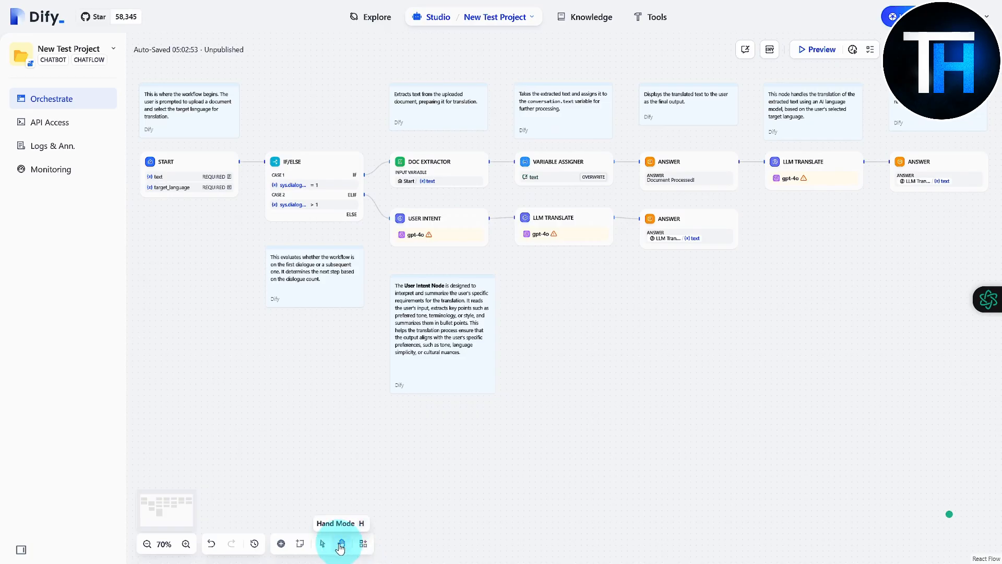
{"action": "left_click", "coordinate": [341, 543]}
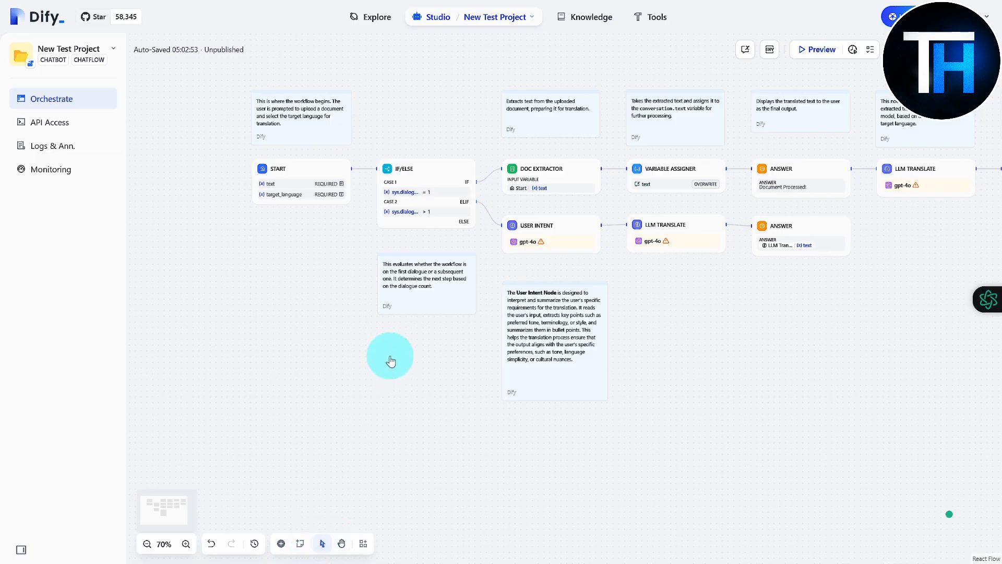
{"action": "mouse_move", "coordinate": [659, 311]}
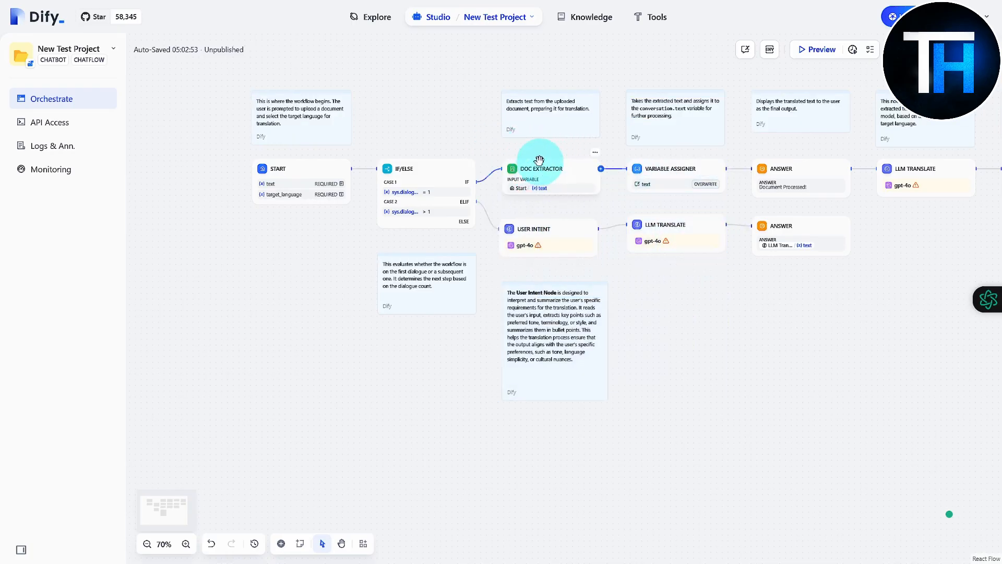
{"action": "left_click", "coordinate": [547, 168]}
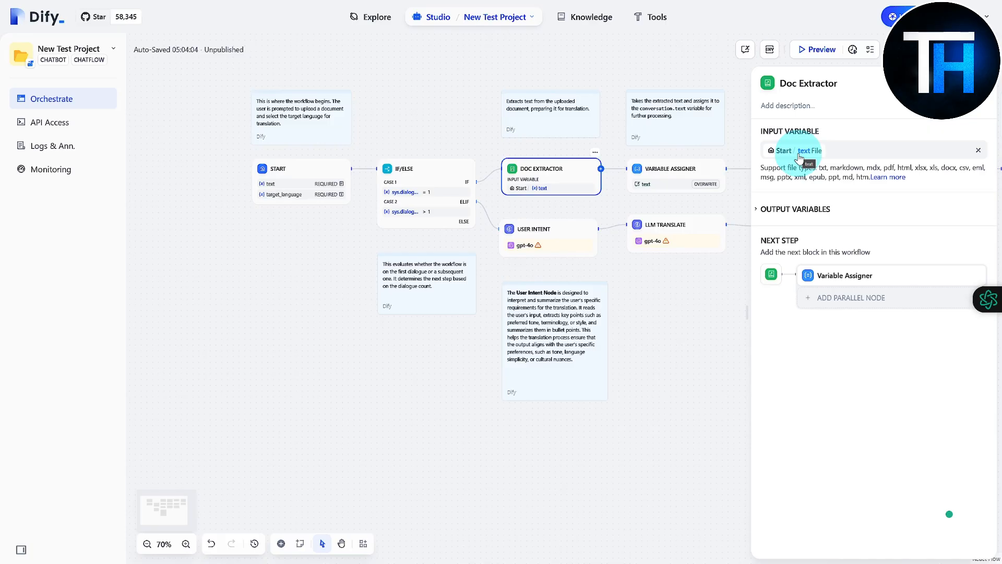
{"action": "mouse_move", "coordinate": [910, 155]}
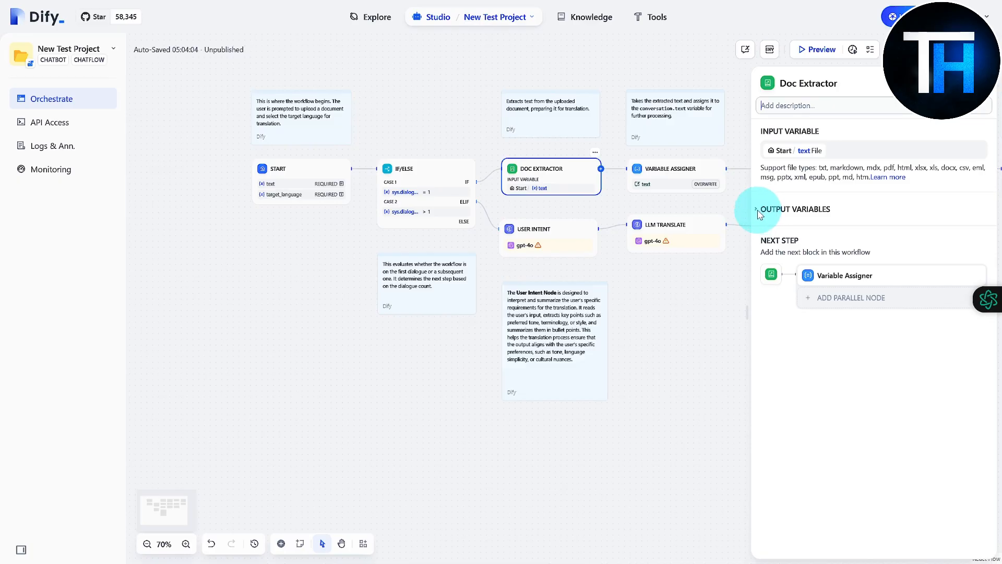
{"action": "left_click", "coordinate": [757, 209]}
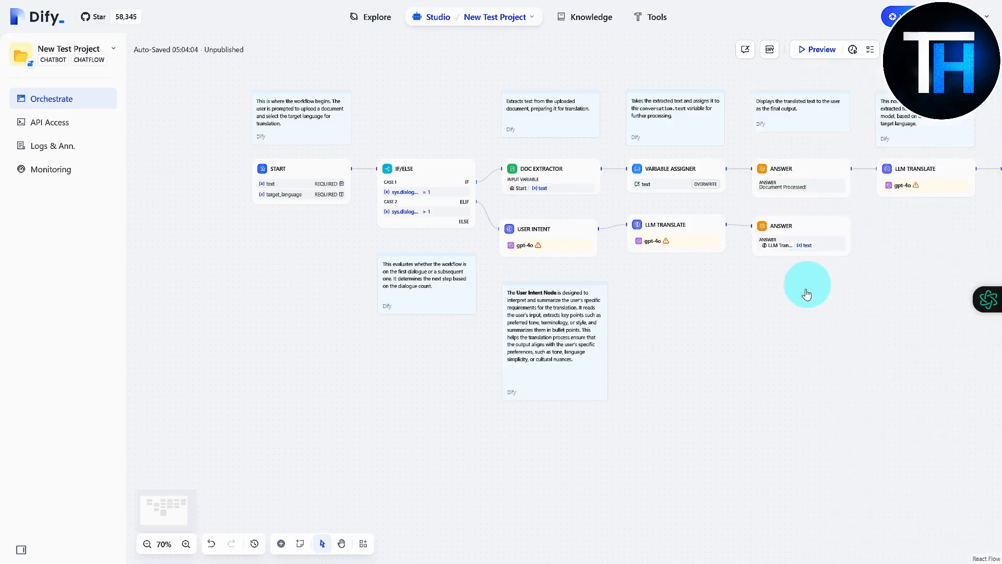
{"action": "mouse_move", "coordinate": [809, 330]}
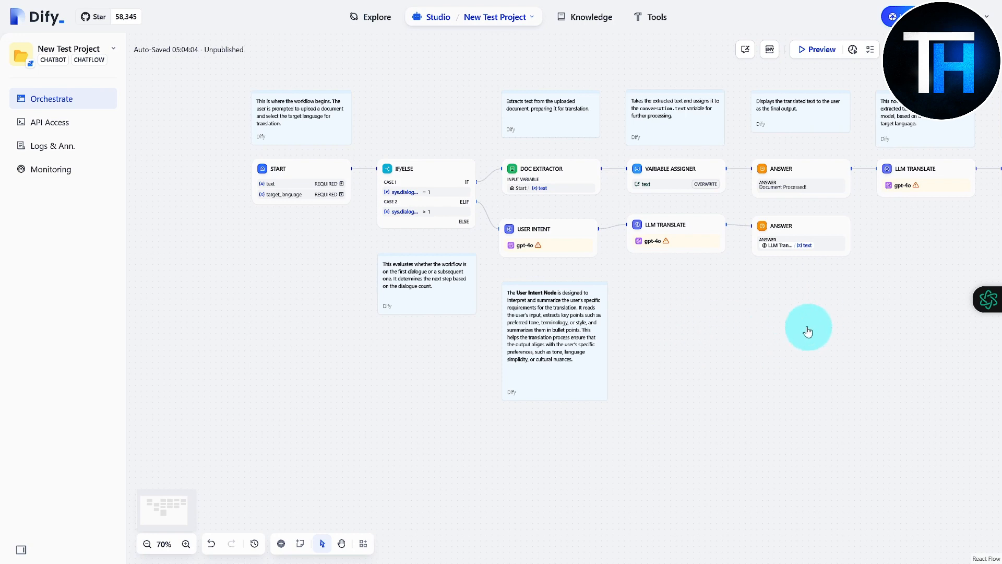
{"action": "mouse_move", "coordinate": [875, 379]}
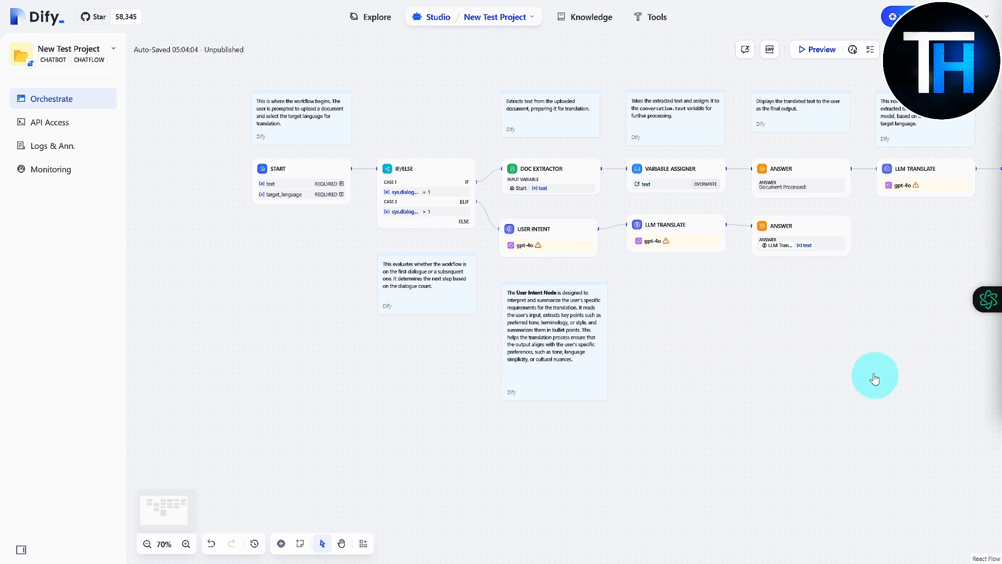
{"action": "mouse_move", "coordinate": [825, 372]}
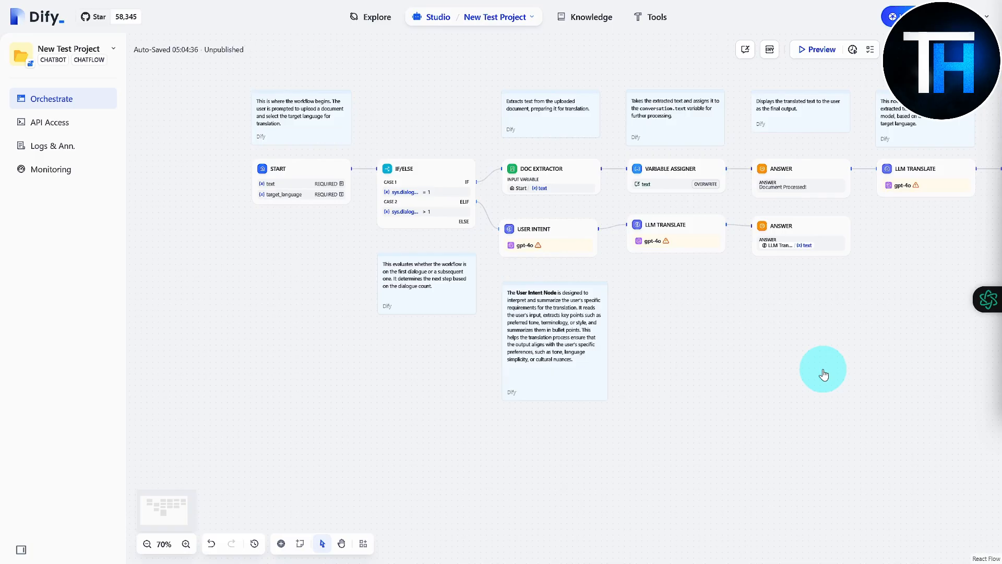
{"action": "mouse_move", "coordinate": [793, 376]}
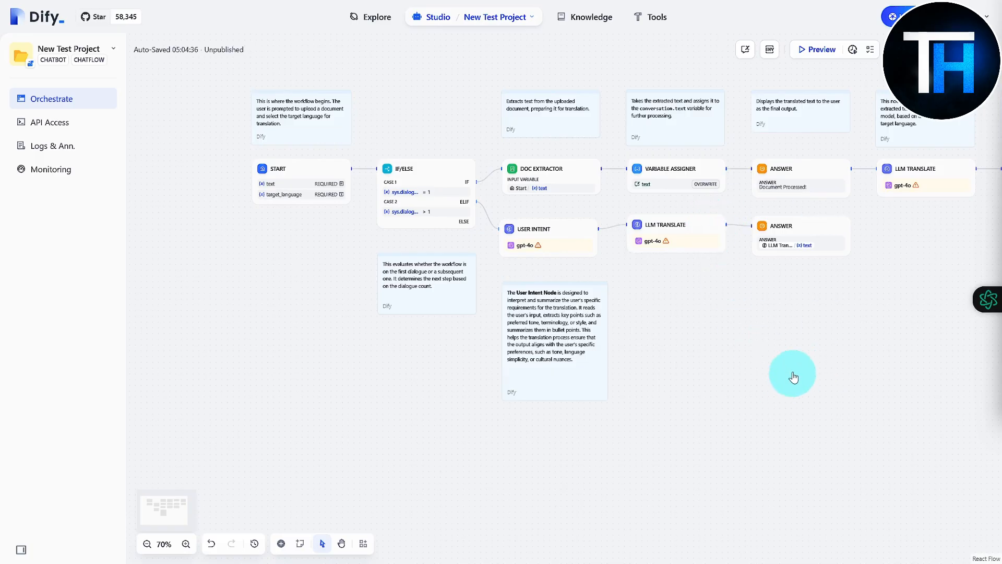
{"action": "mouse_move", "coordinate": [780, 353]}
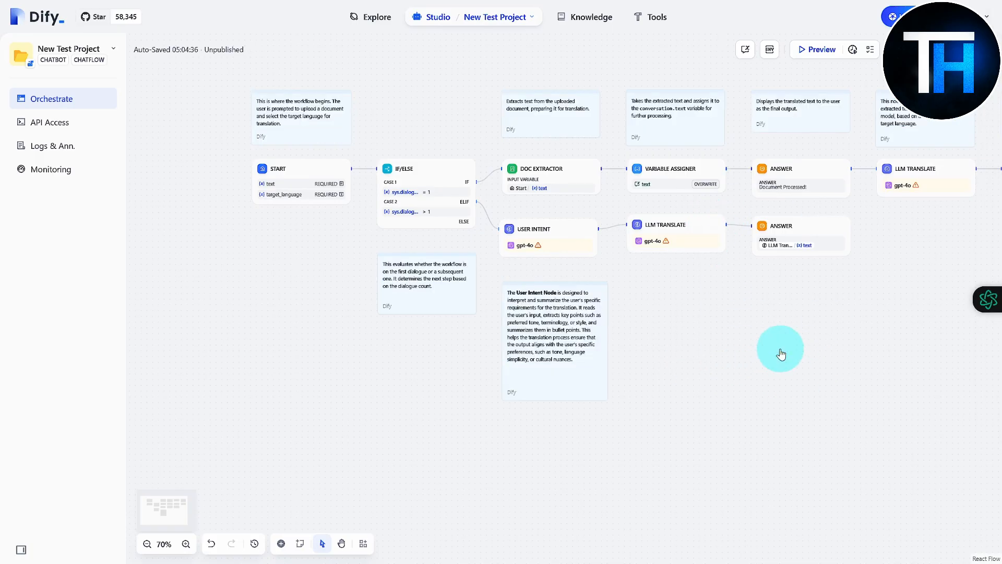
{"action": "mouse_move", "coordinate": [783, 353]}
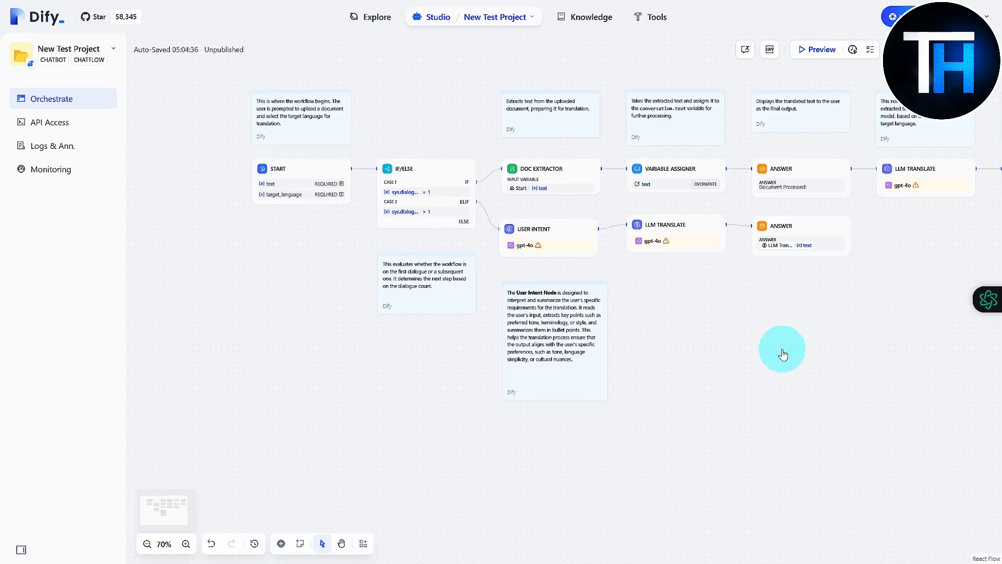